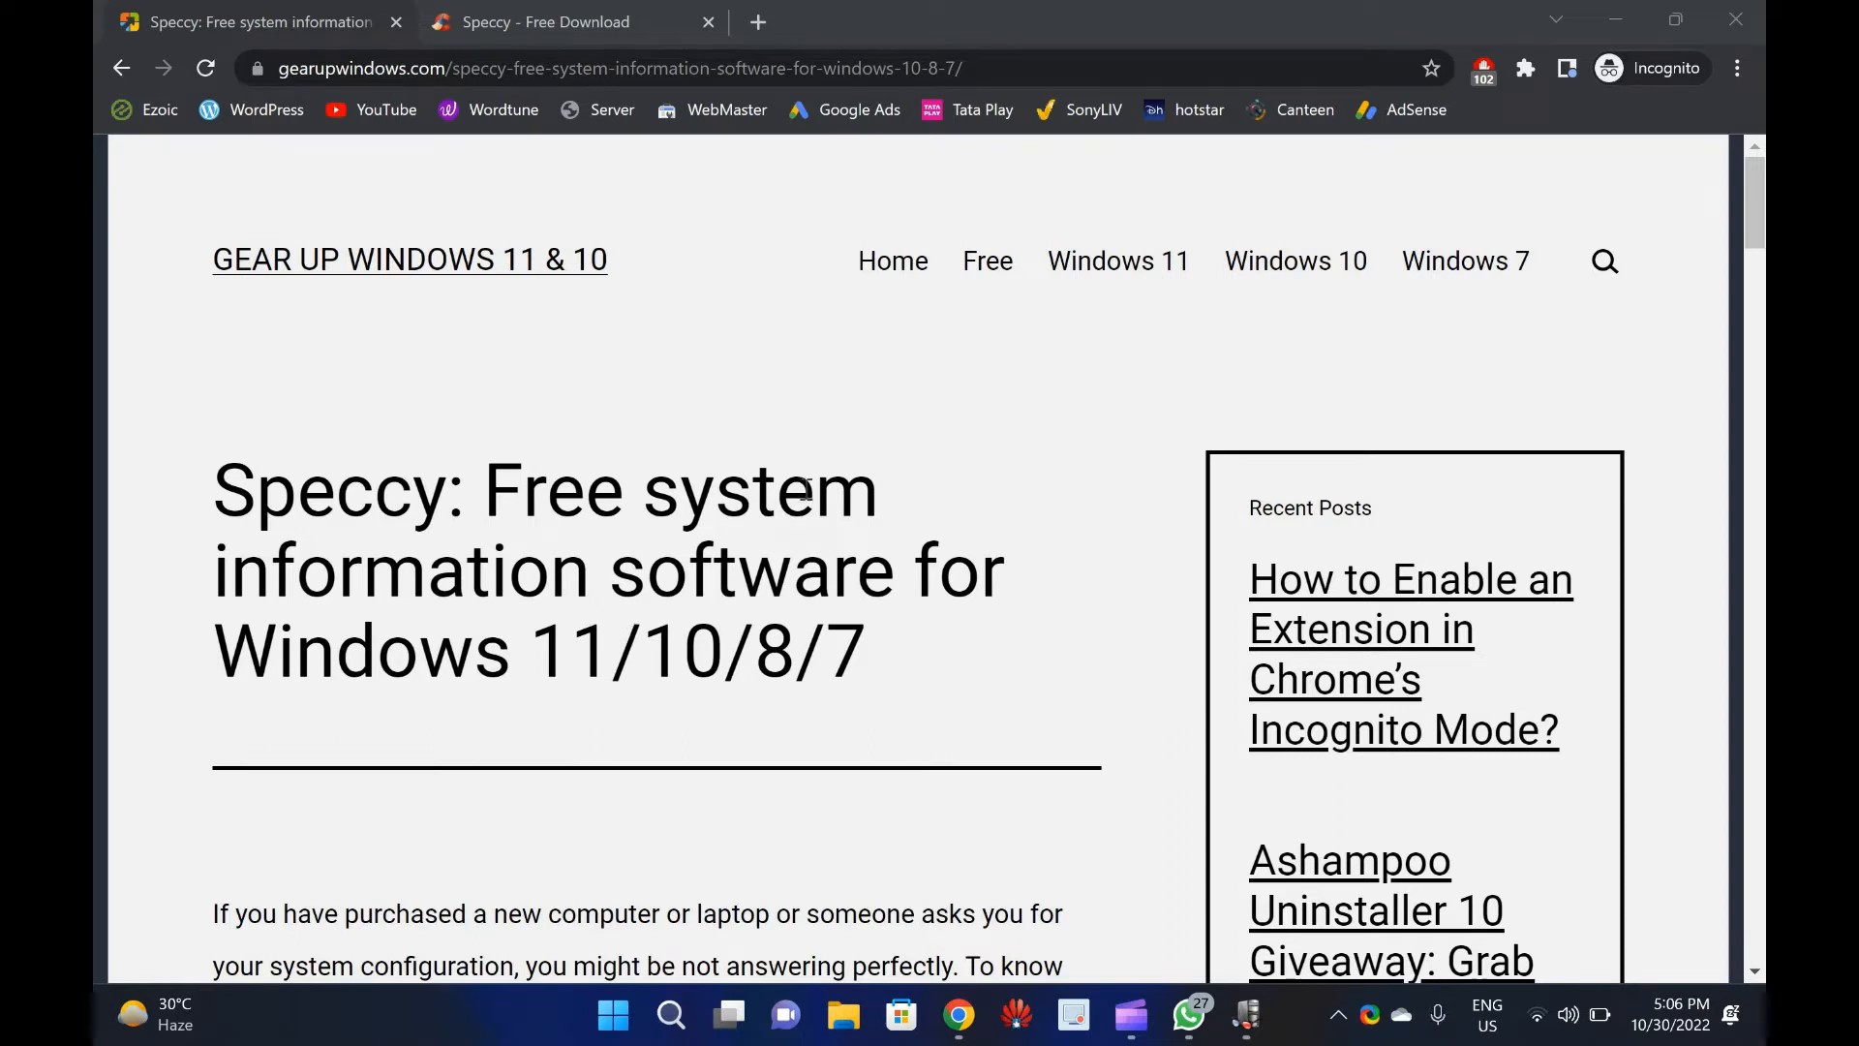
pyautogui.moveTo(806, 488)
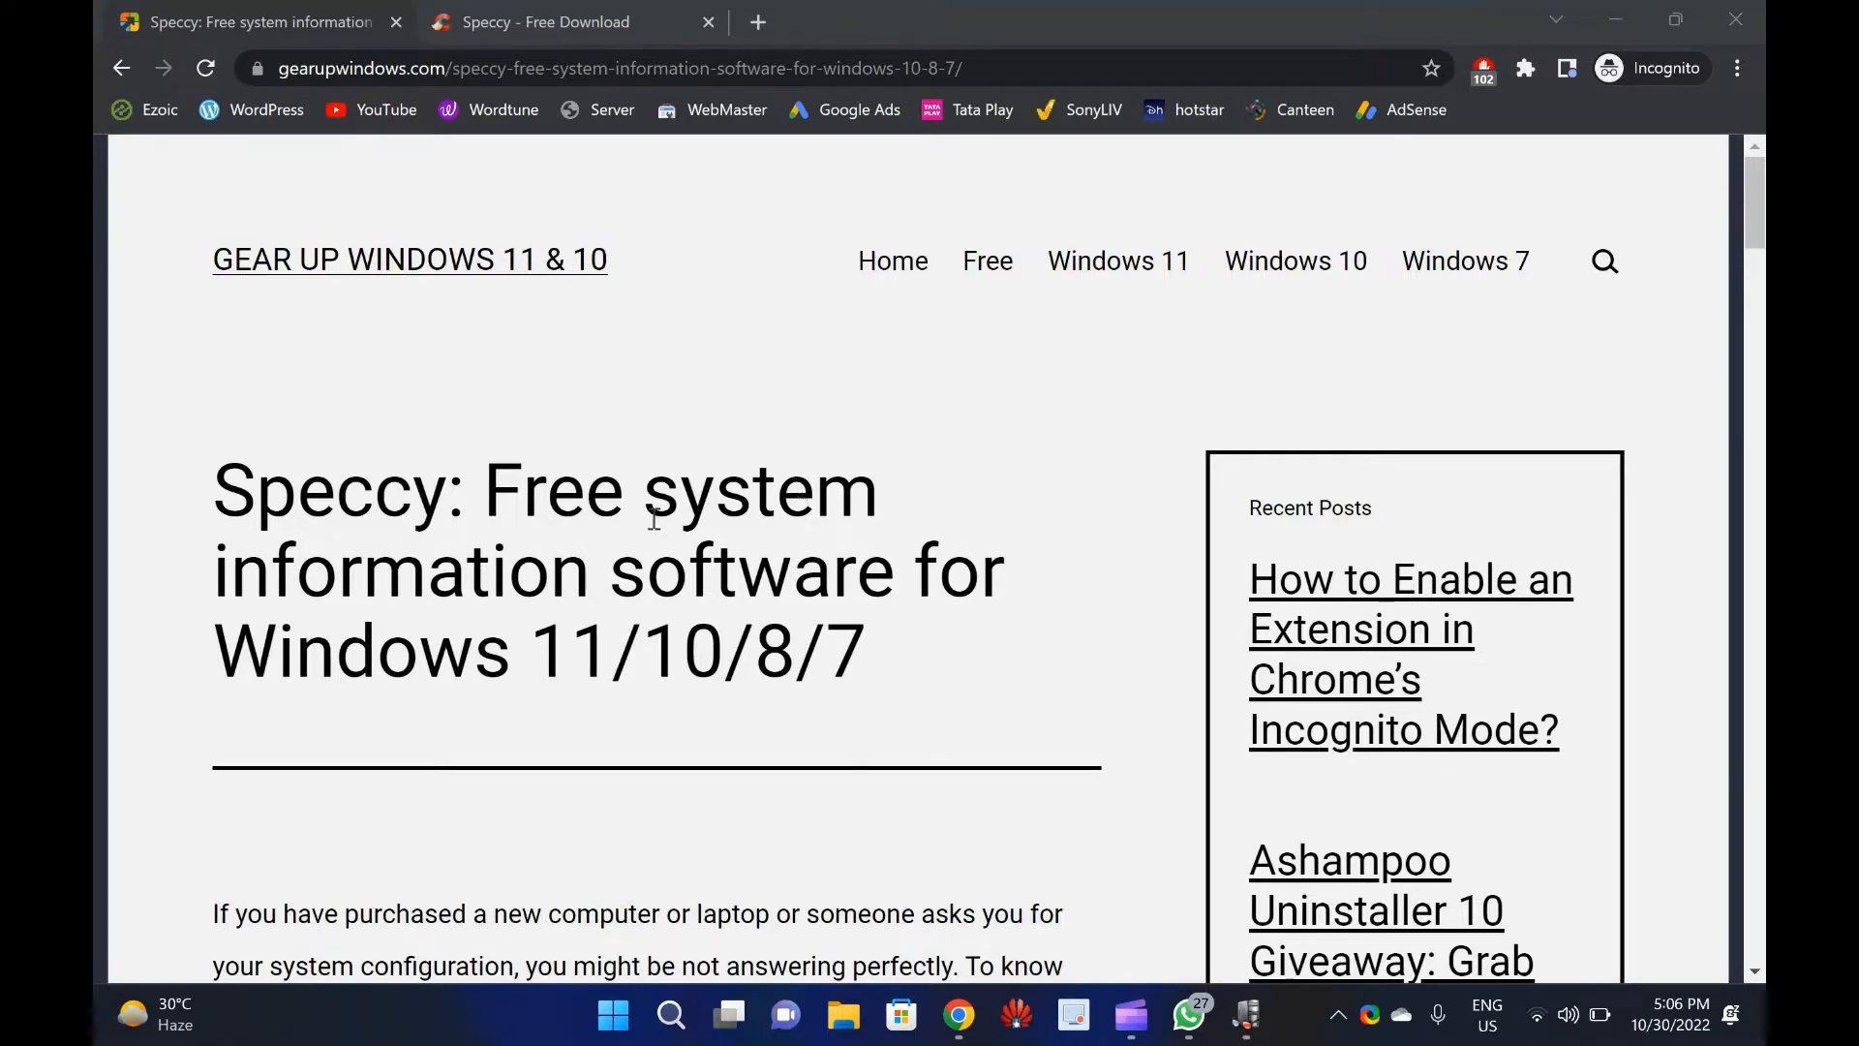
# Launch Speccy and review its Summary: Windows 11 Pro, Intel Core i7, 16.0GB RAM.
pyautogui.scroll(-3)
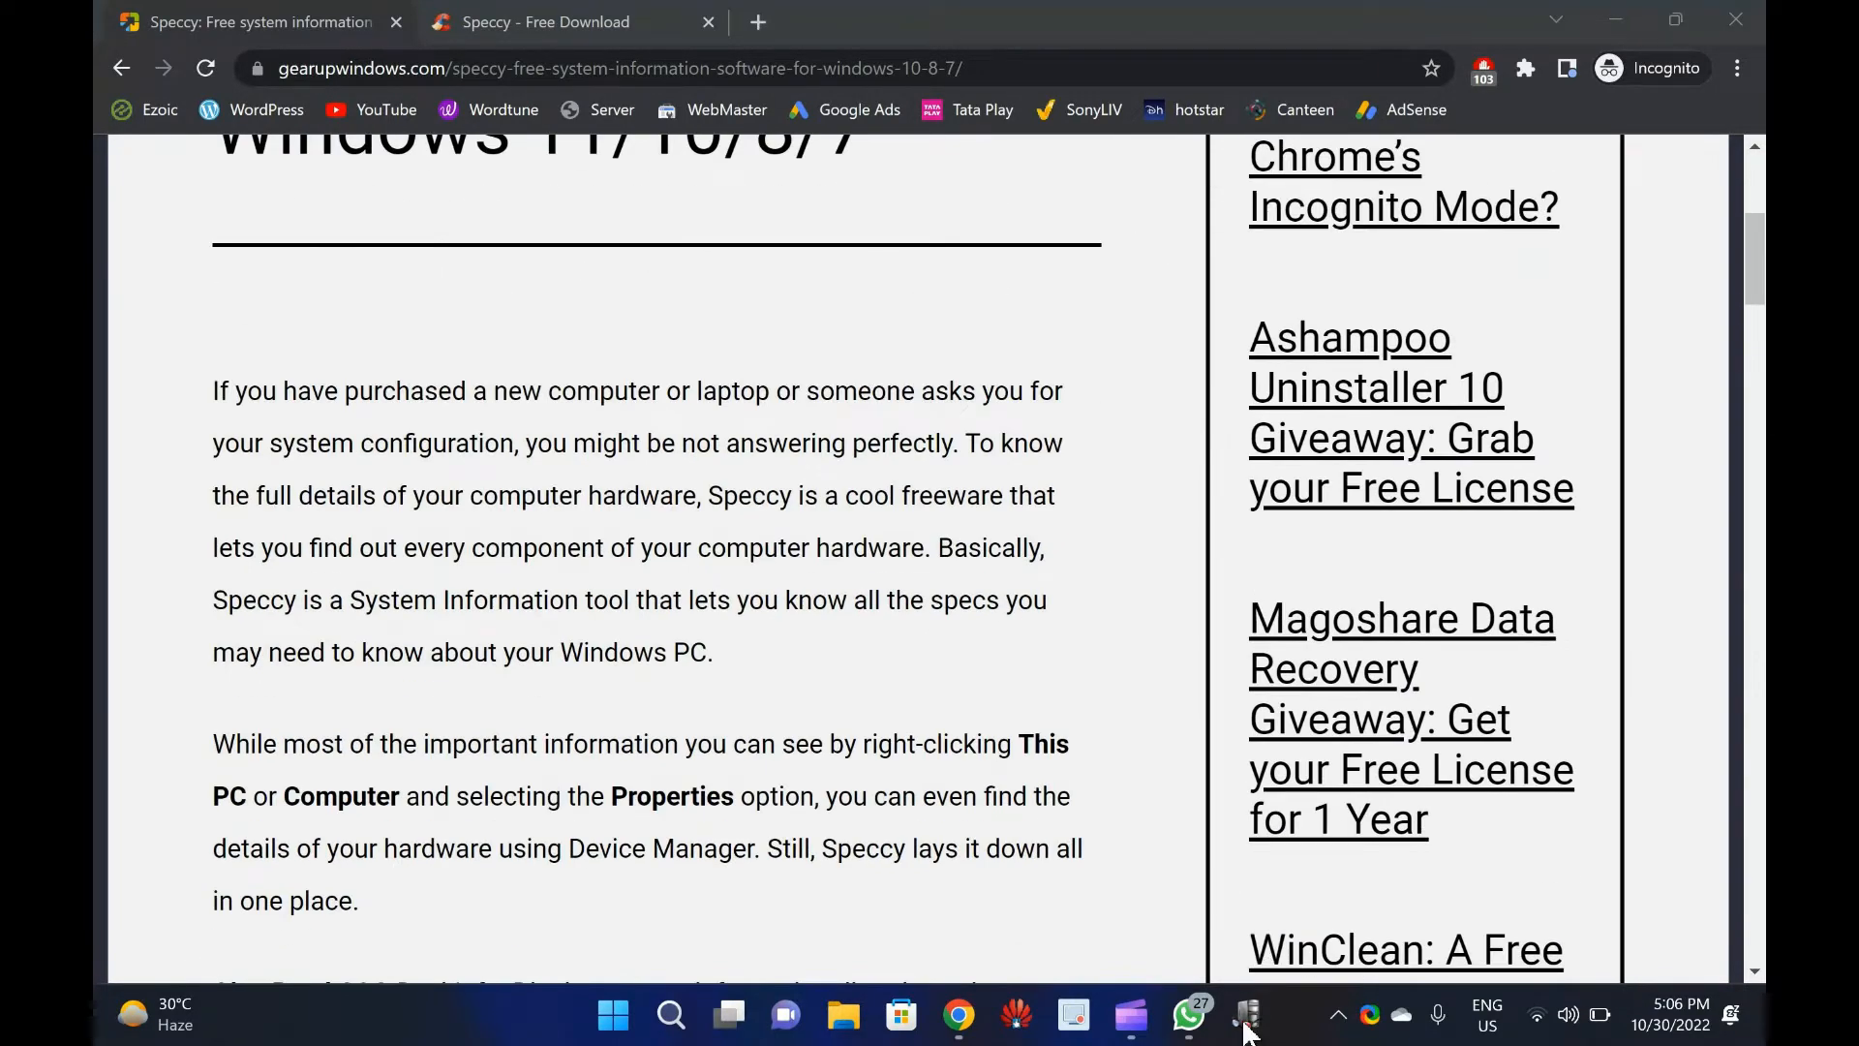
pyautogui.click(1245, 1014)
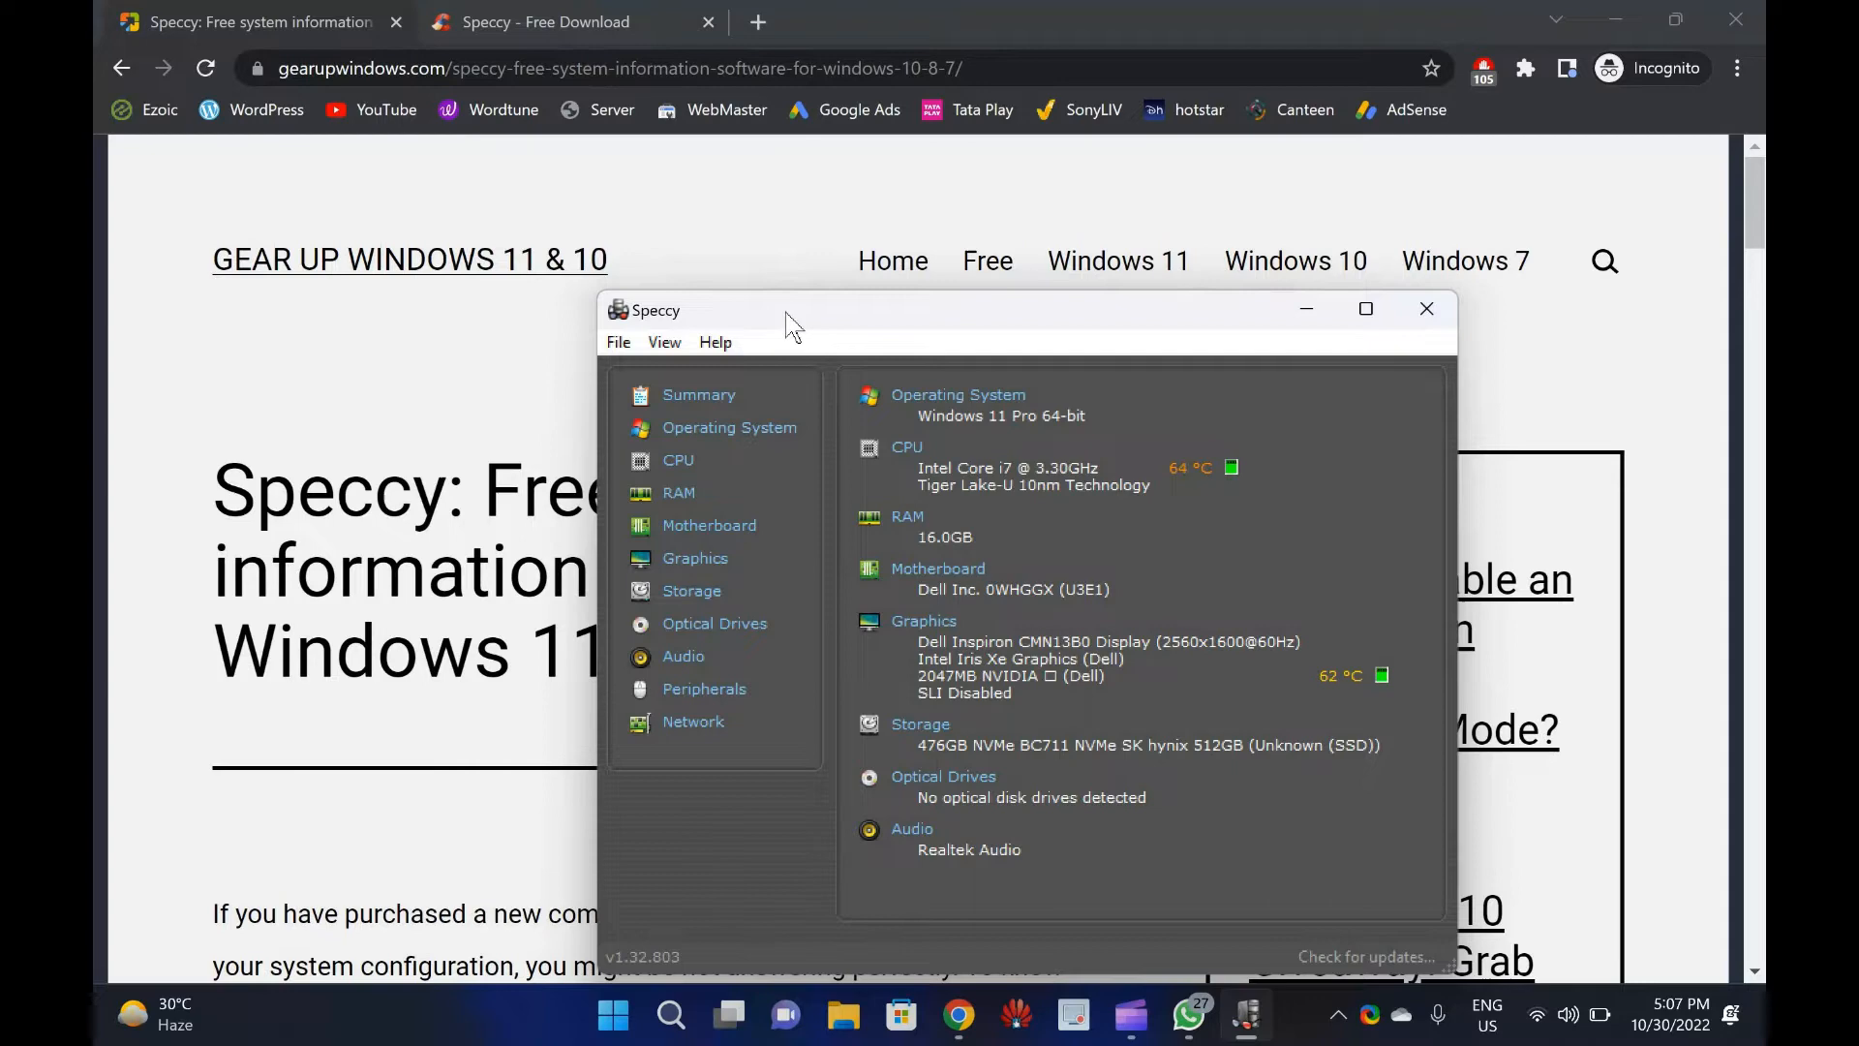
pyautogui.moveTo(97, 649)
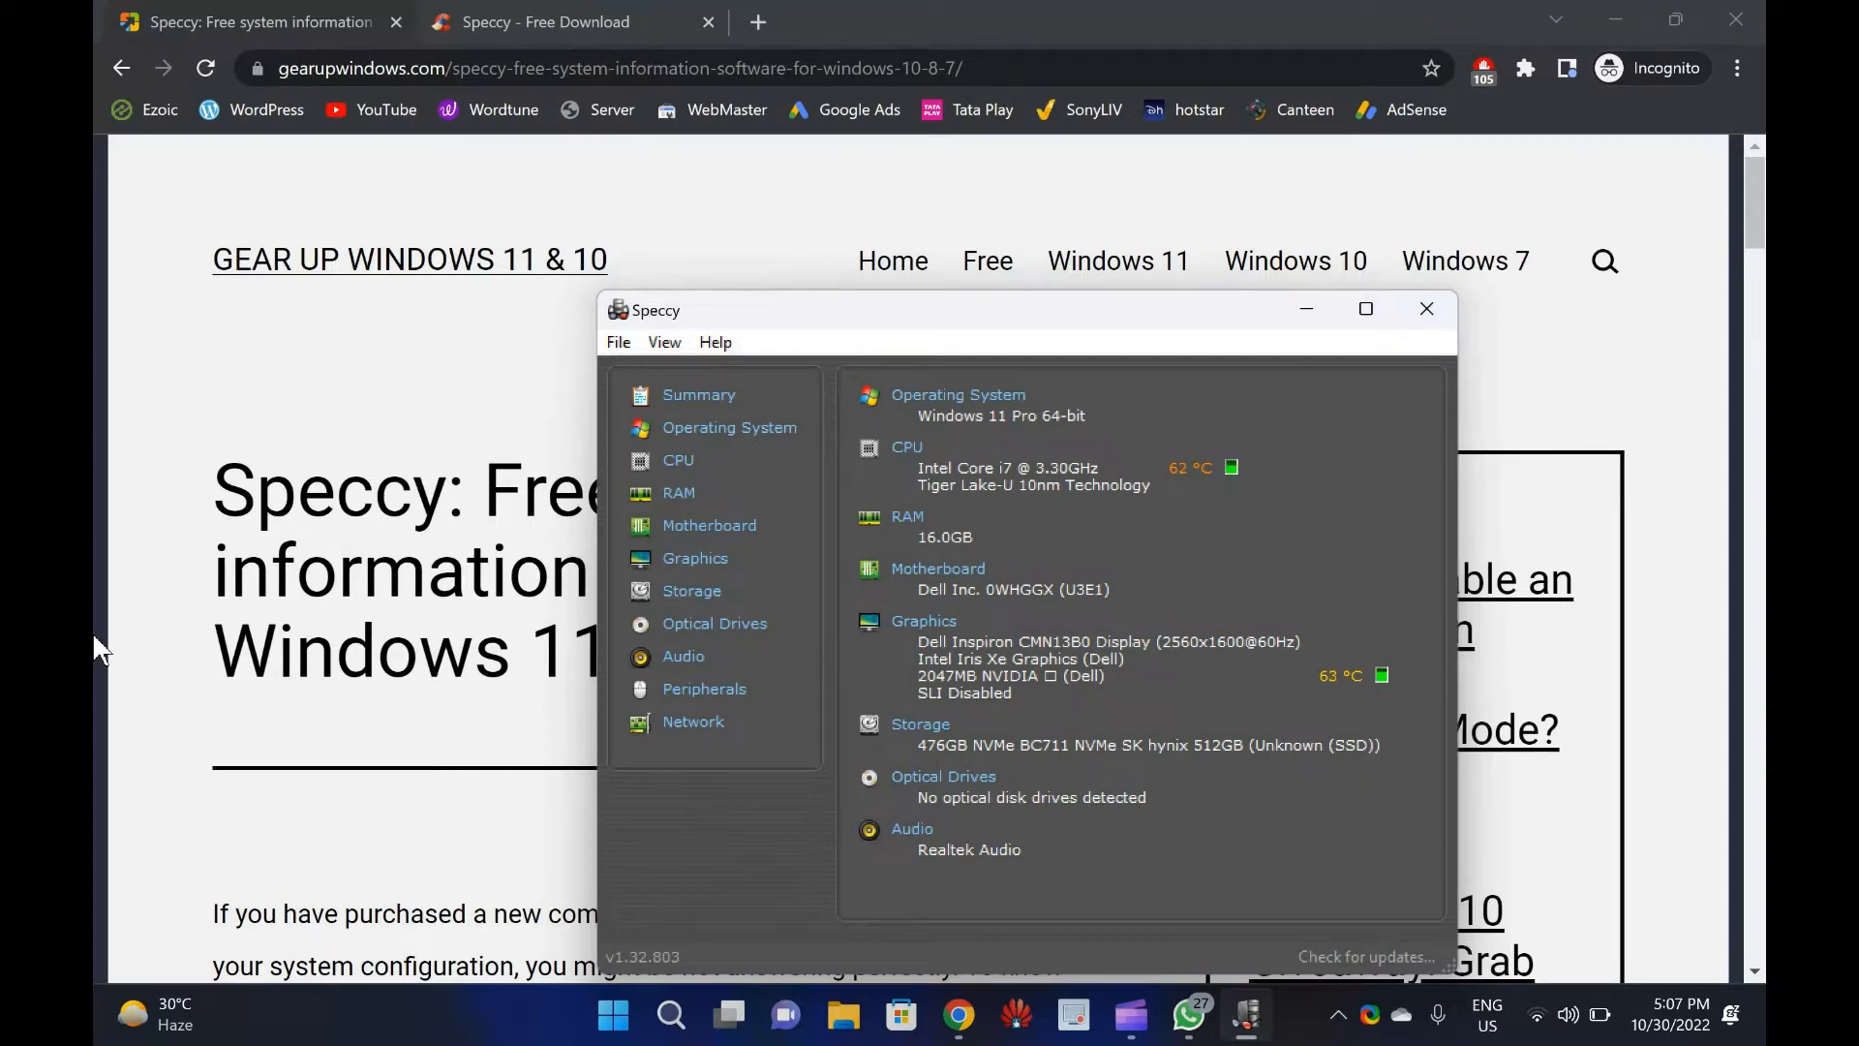
pyautogui.scroll(-3)
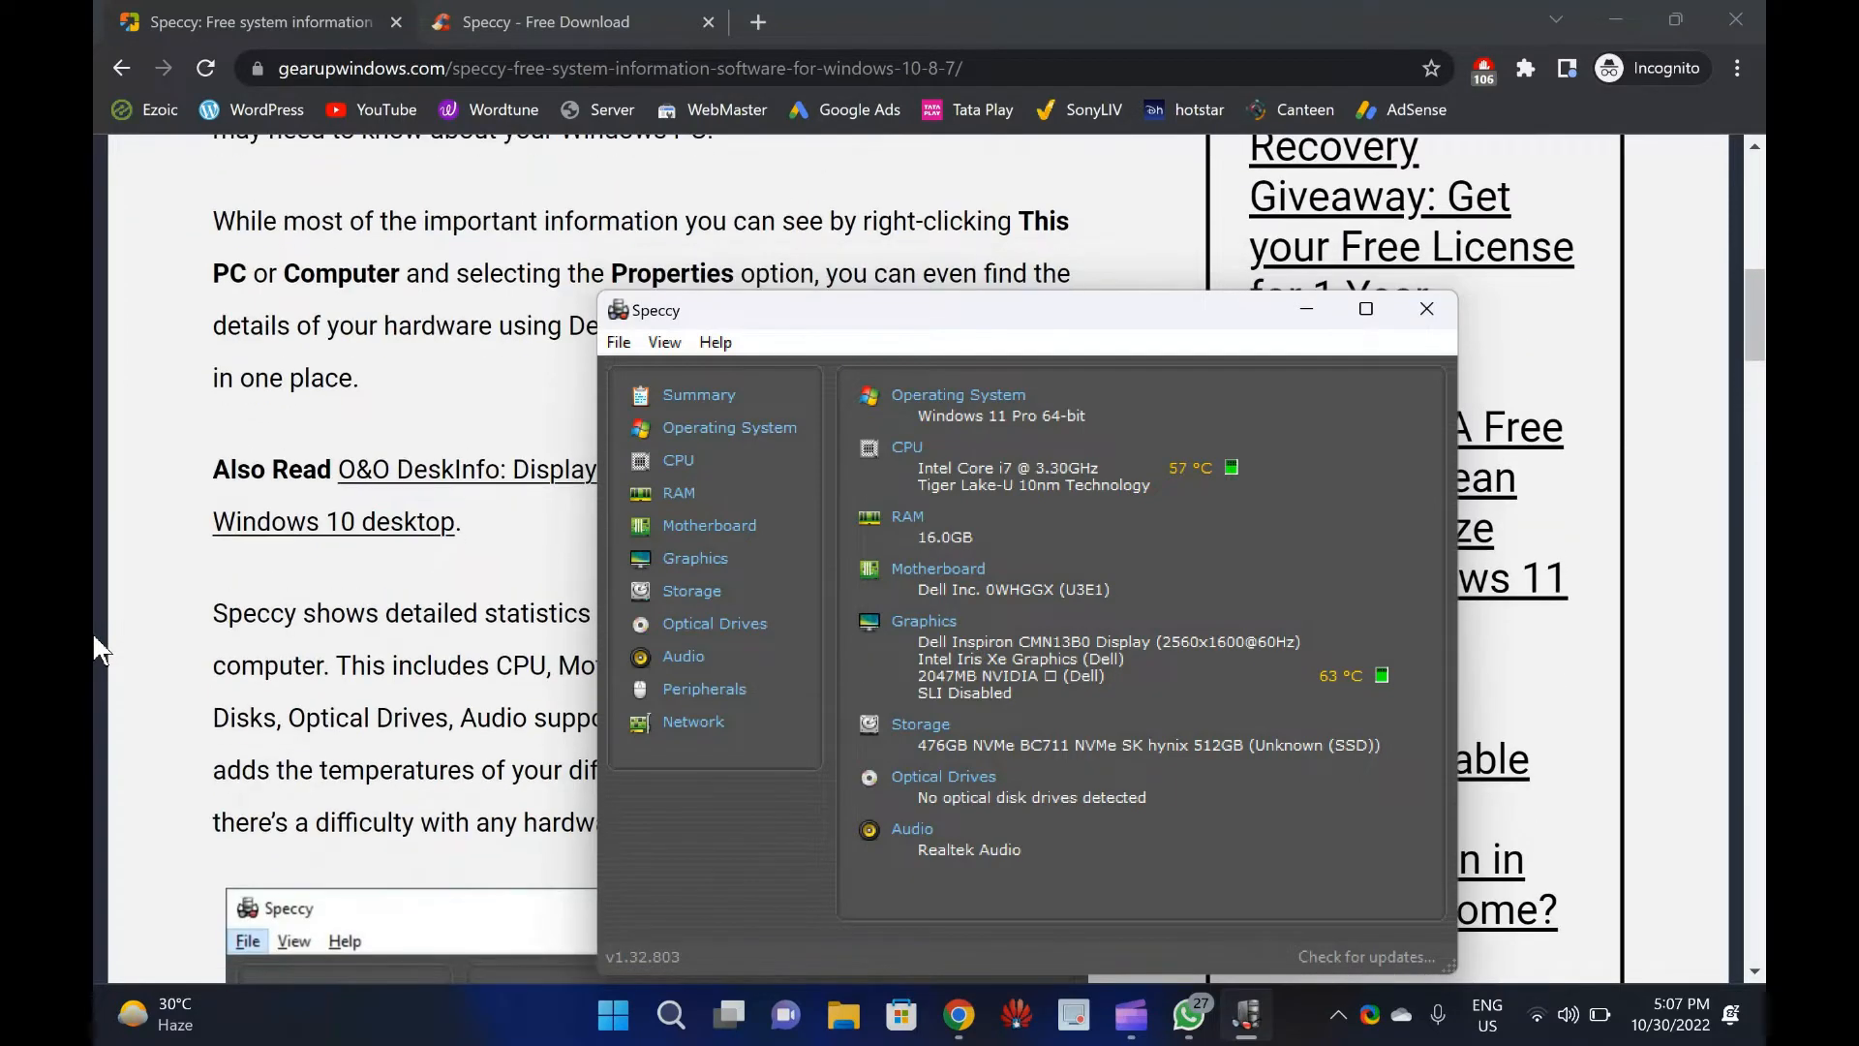
pyautogui.scroll(-3)
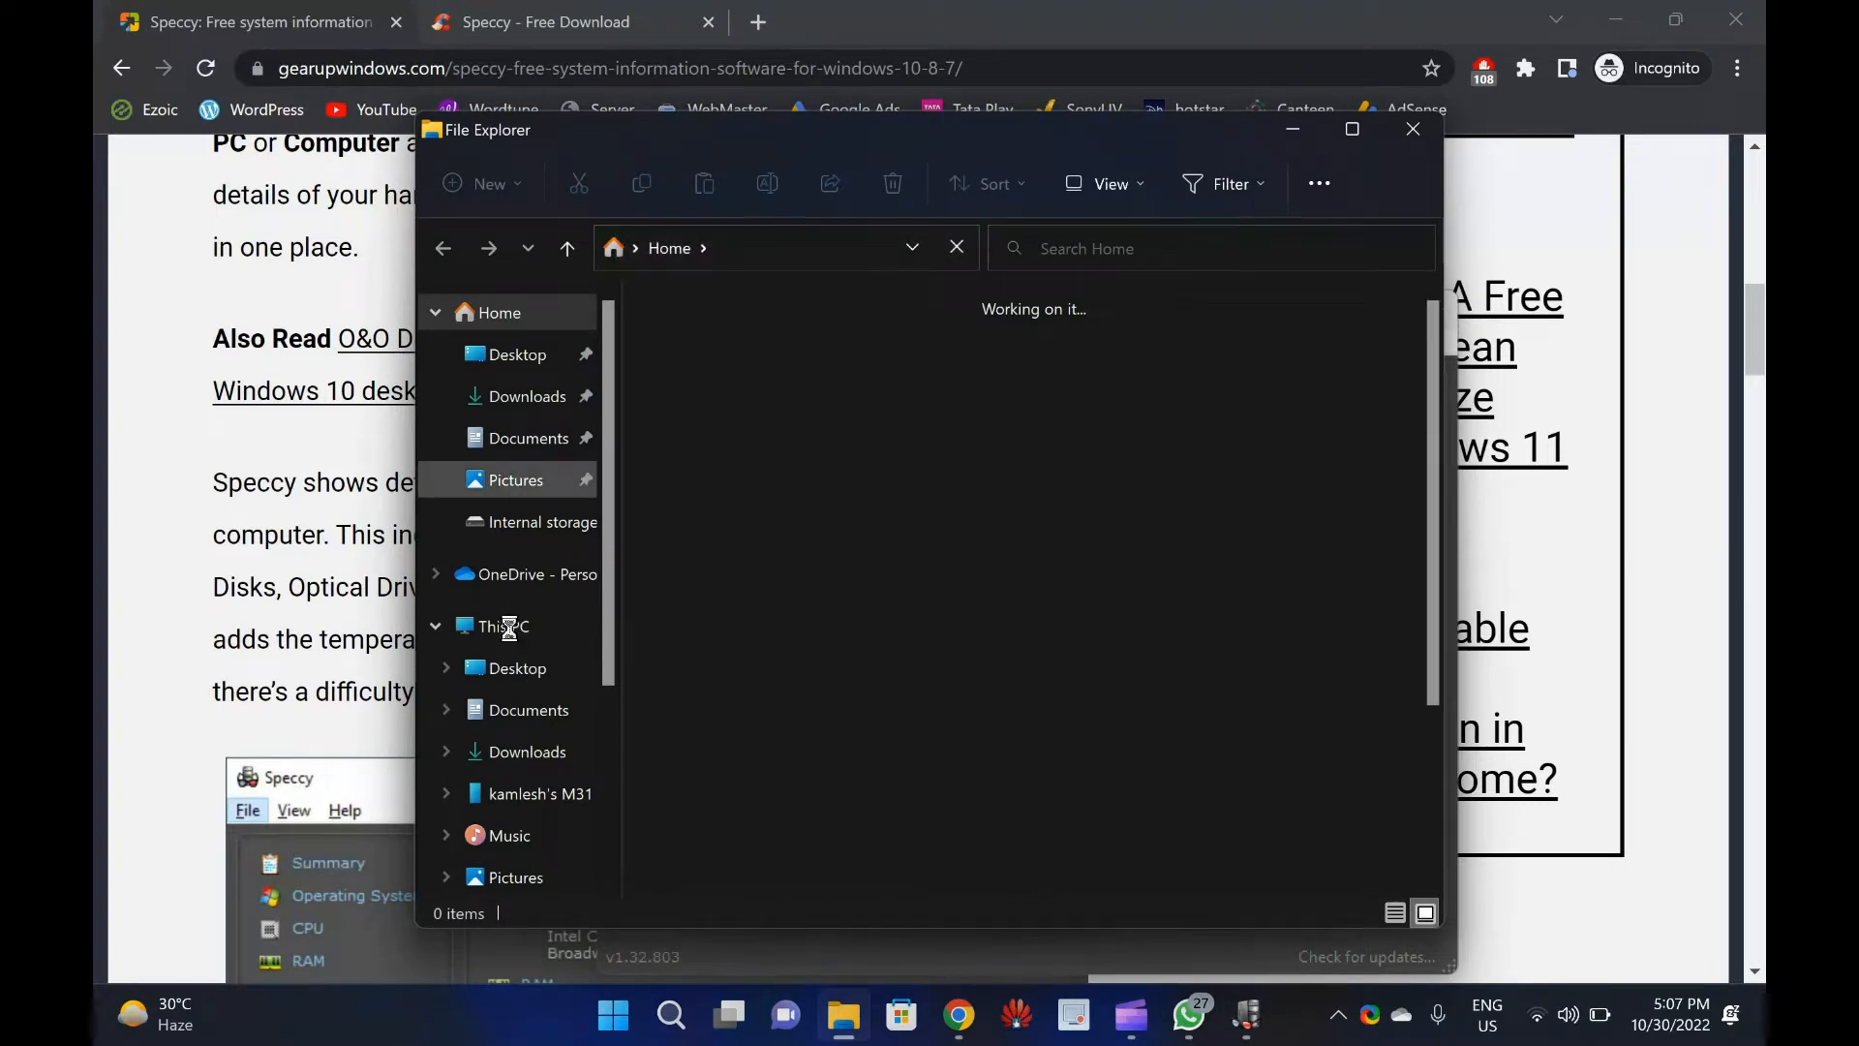
# Review the Windows 11 Pro device specifications via This PC's Properties, then close Settings.
pyautogui.click(502, 626)
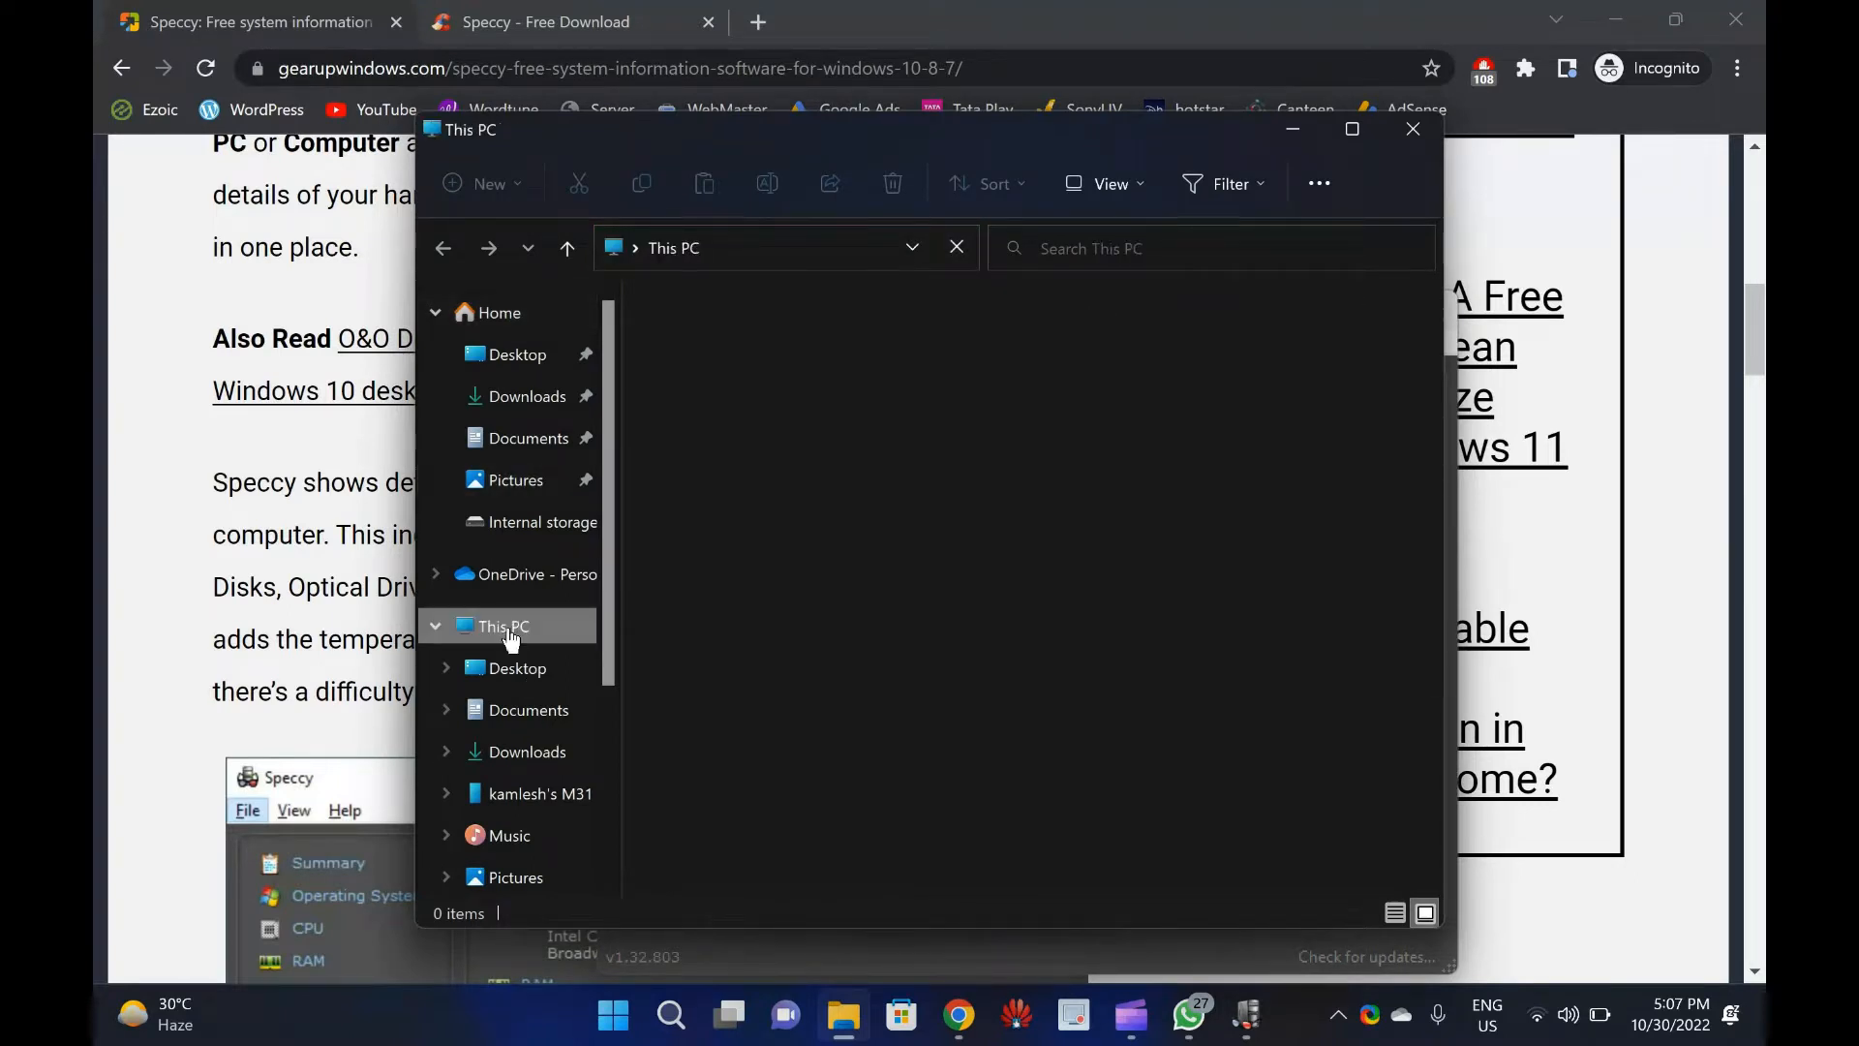
pyautogui.rightClick(502, 626)
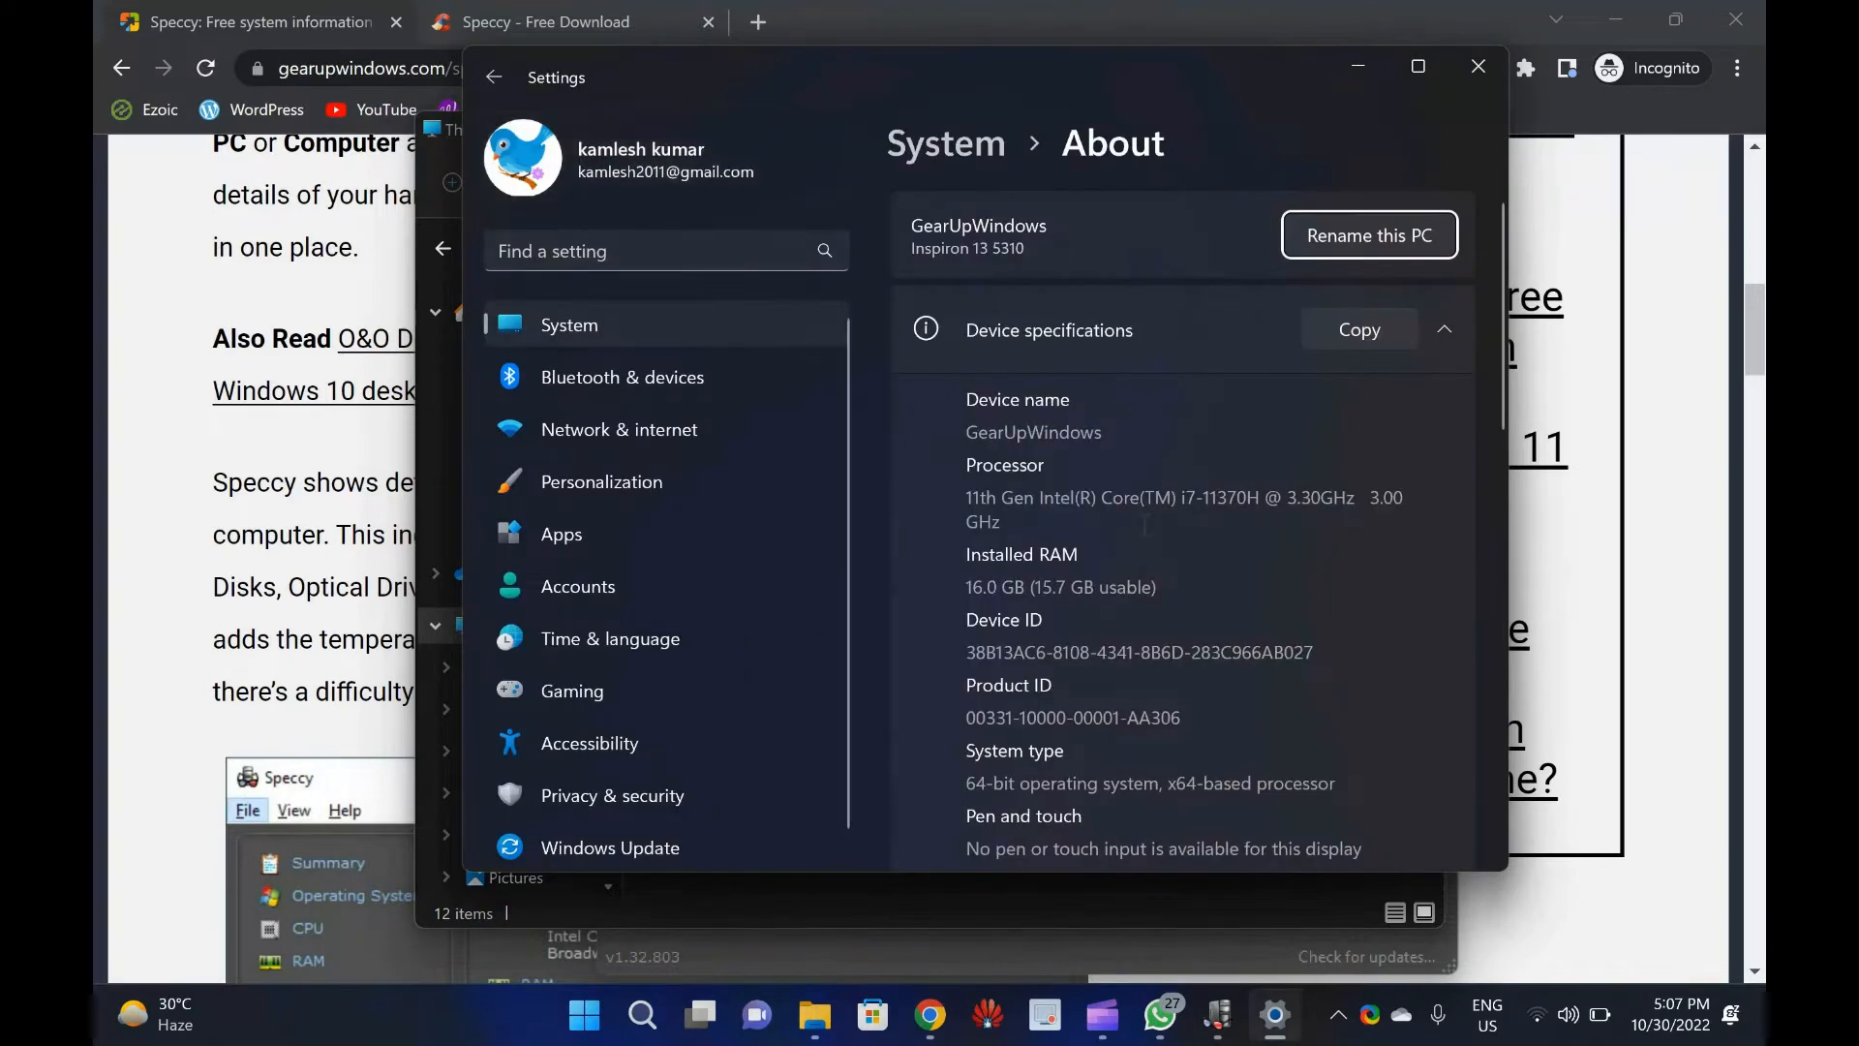
pyautogui.scroll(-3)
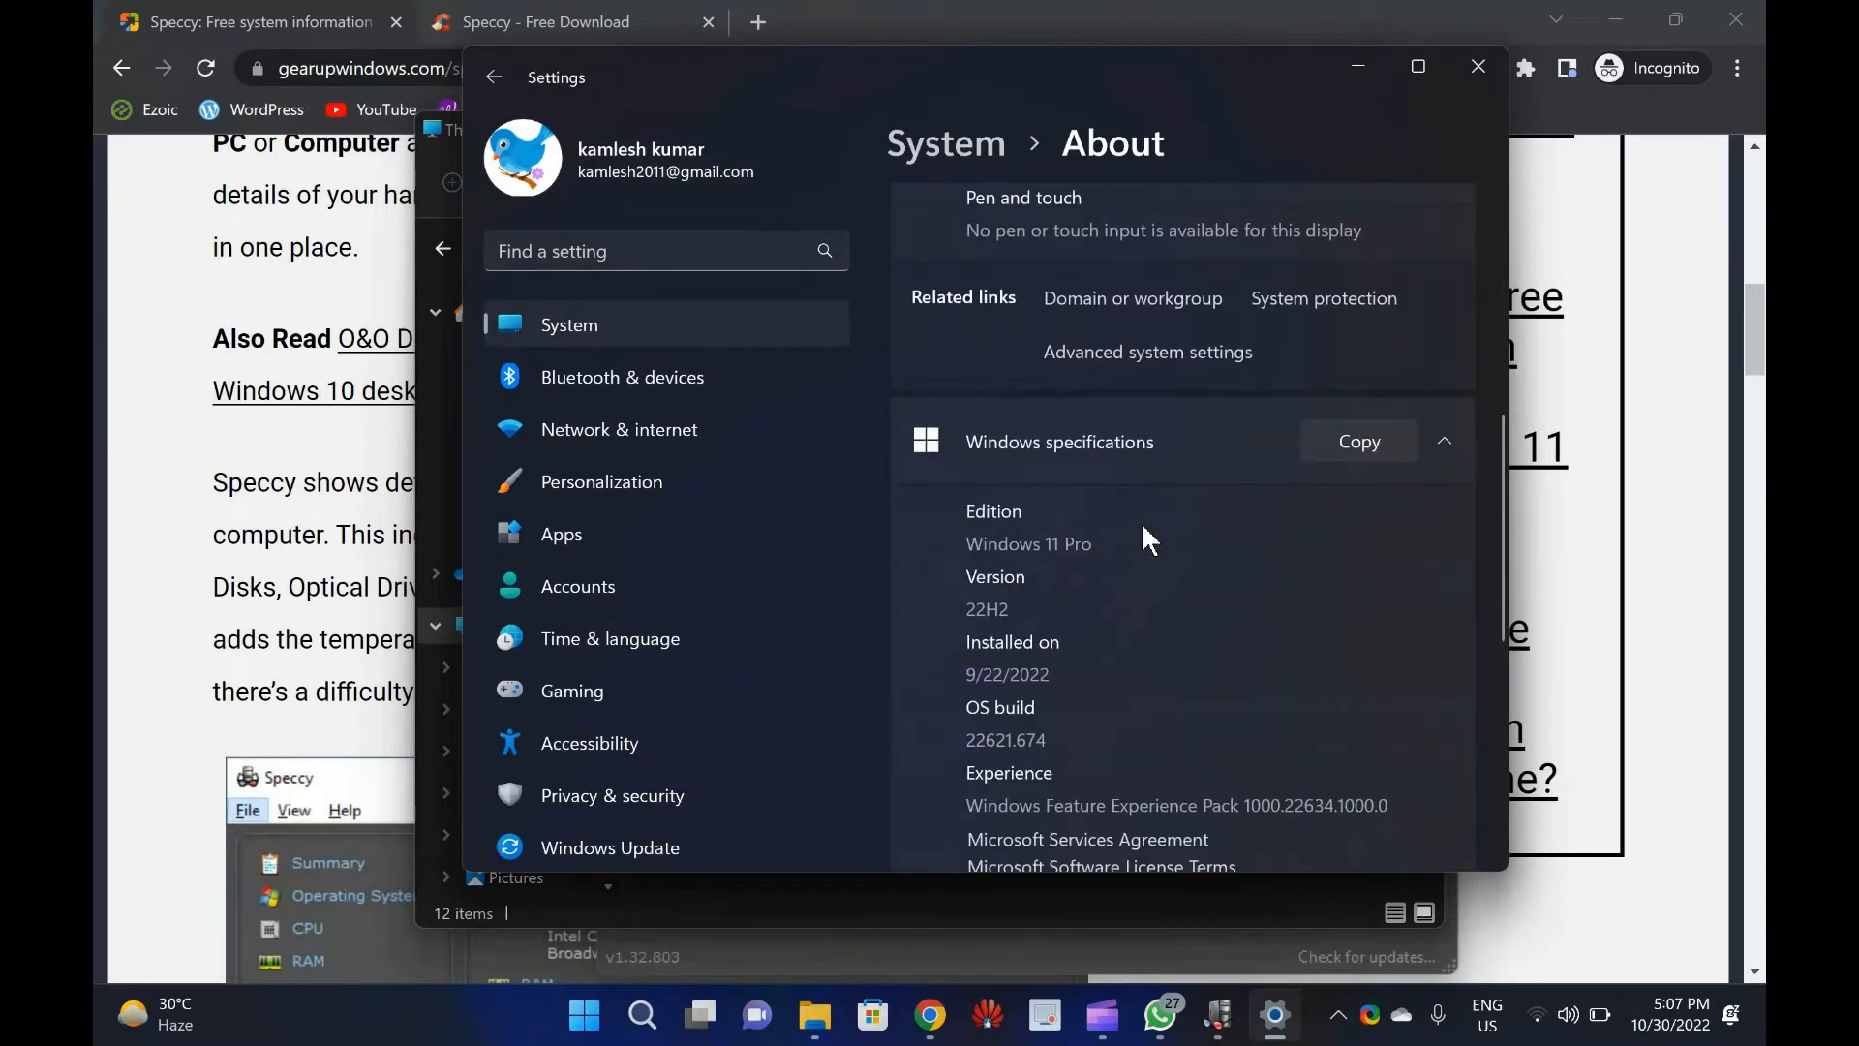
pyautogui.scroll(3)
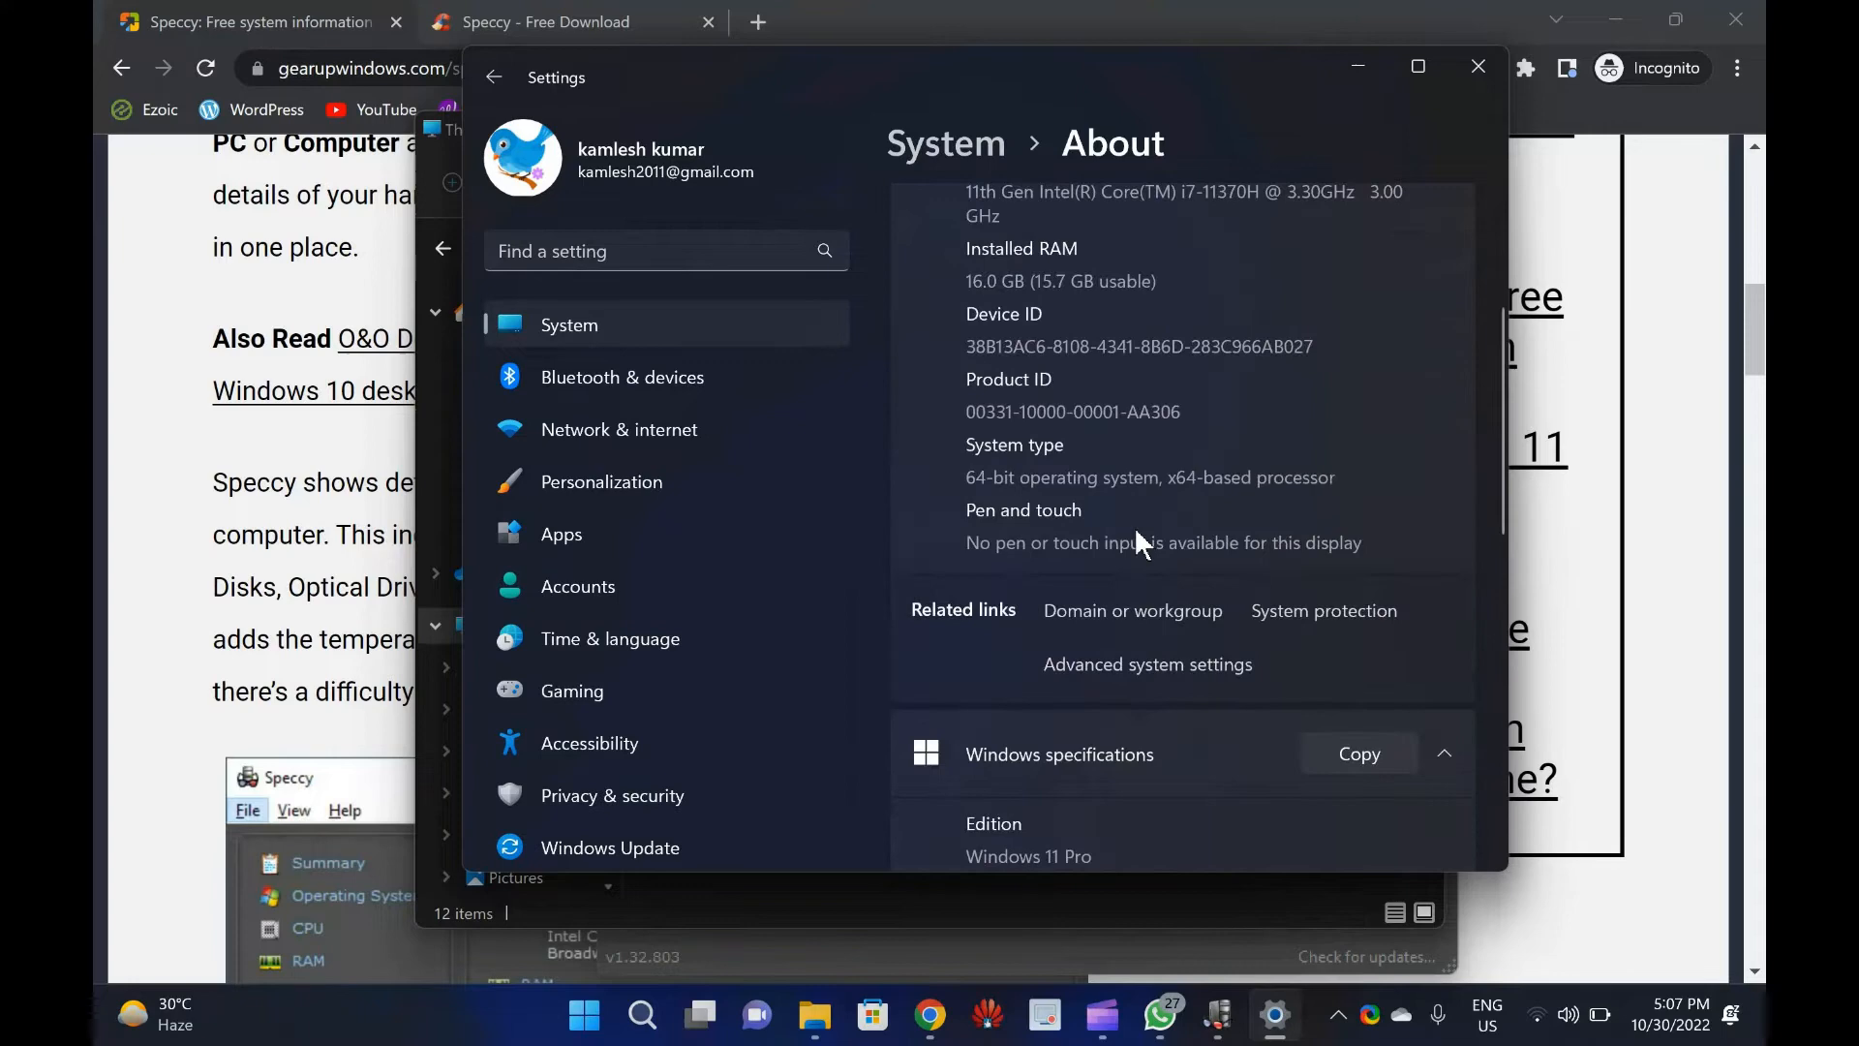
pyautogui.scroll(-3)
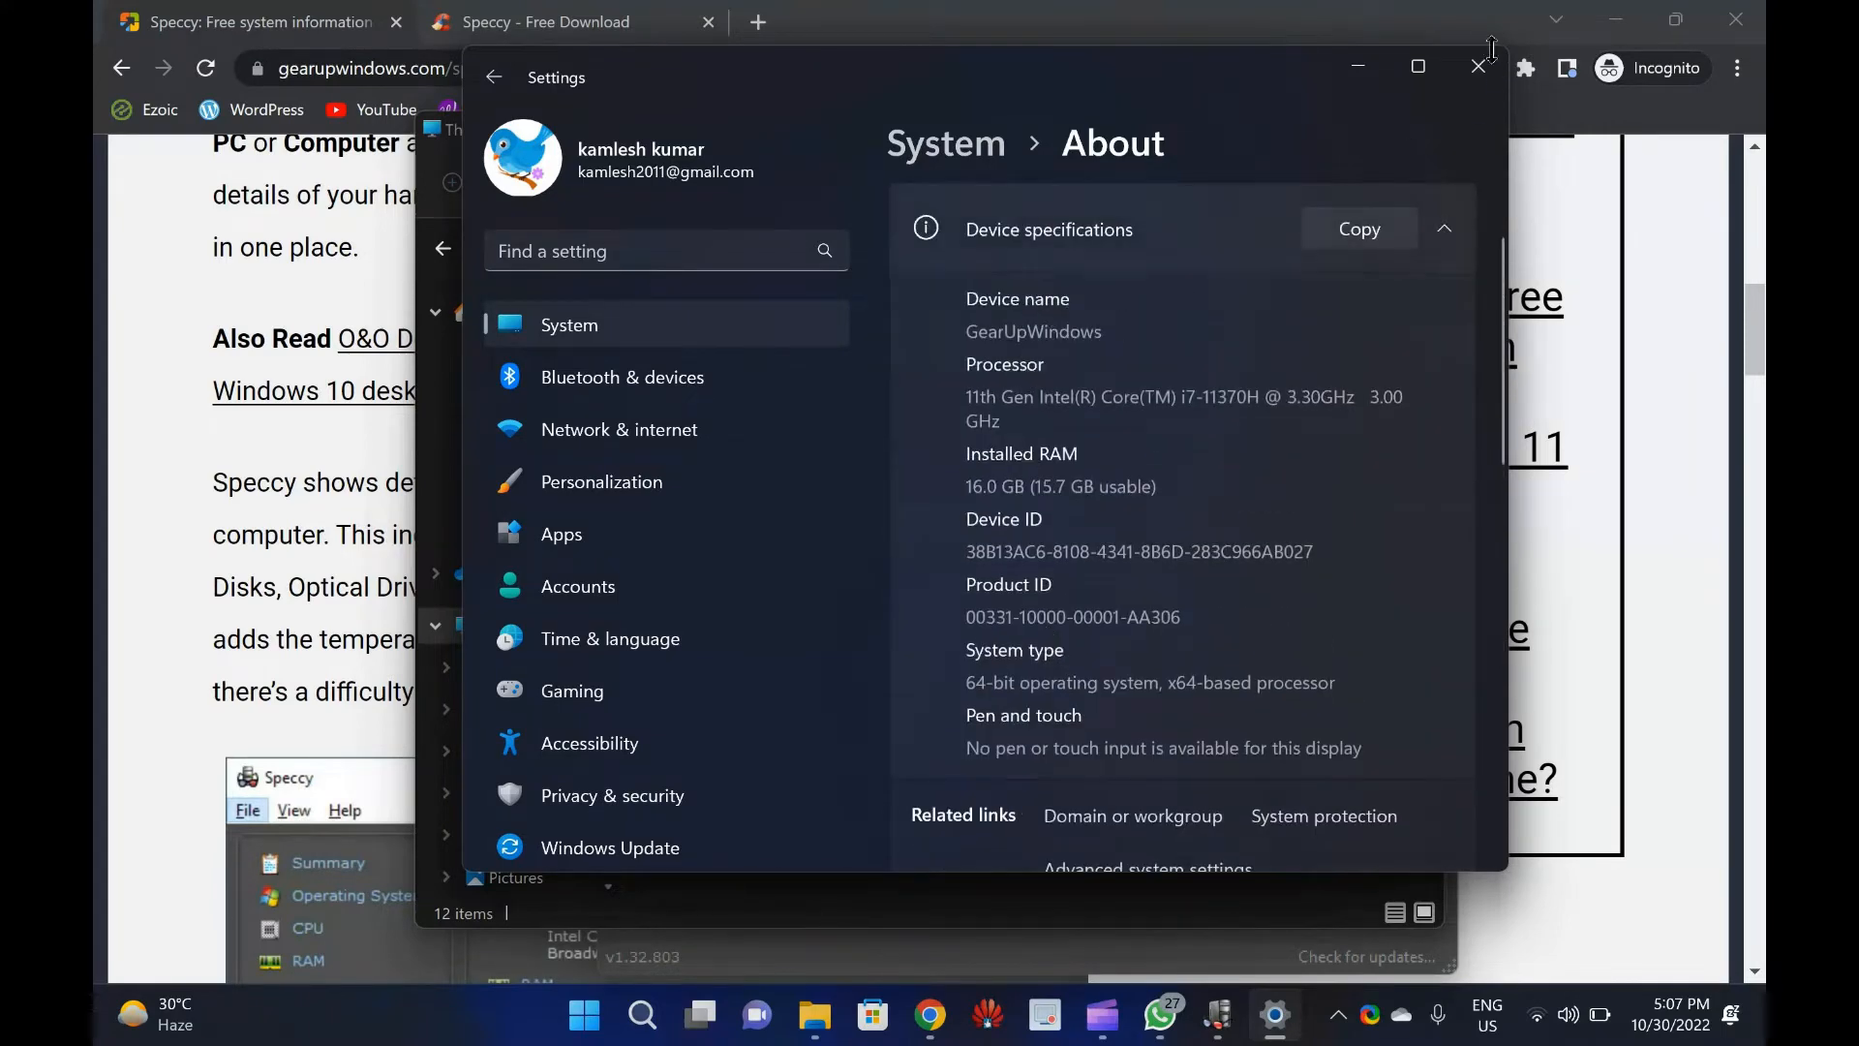
pyautogui.click(1477, 67)
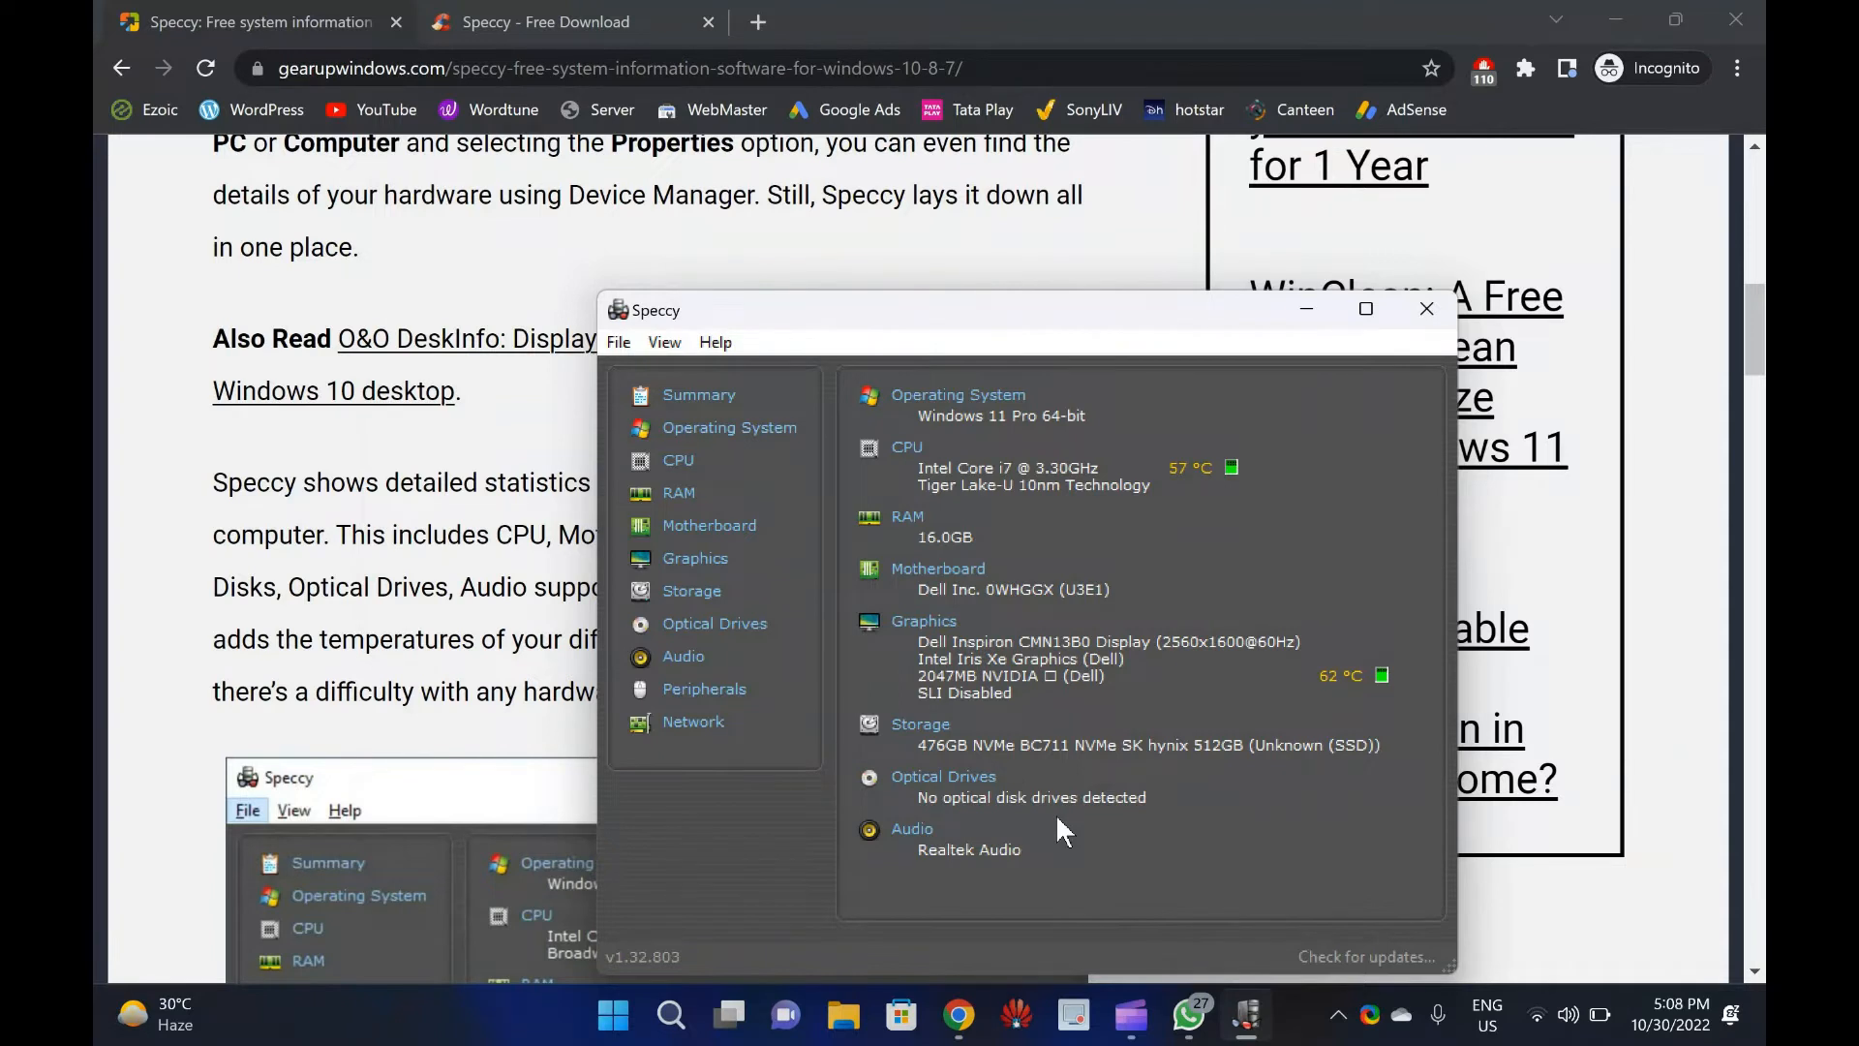
pyautogui.moveTo(866, 693)
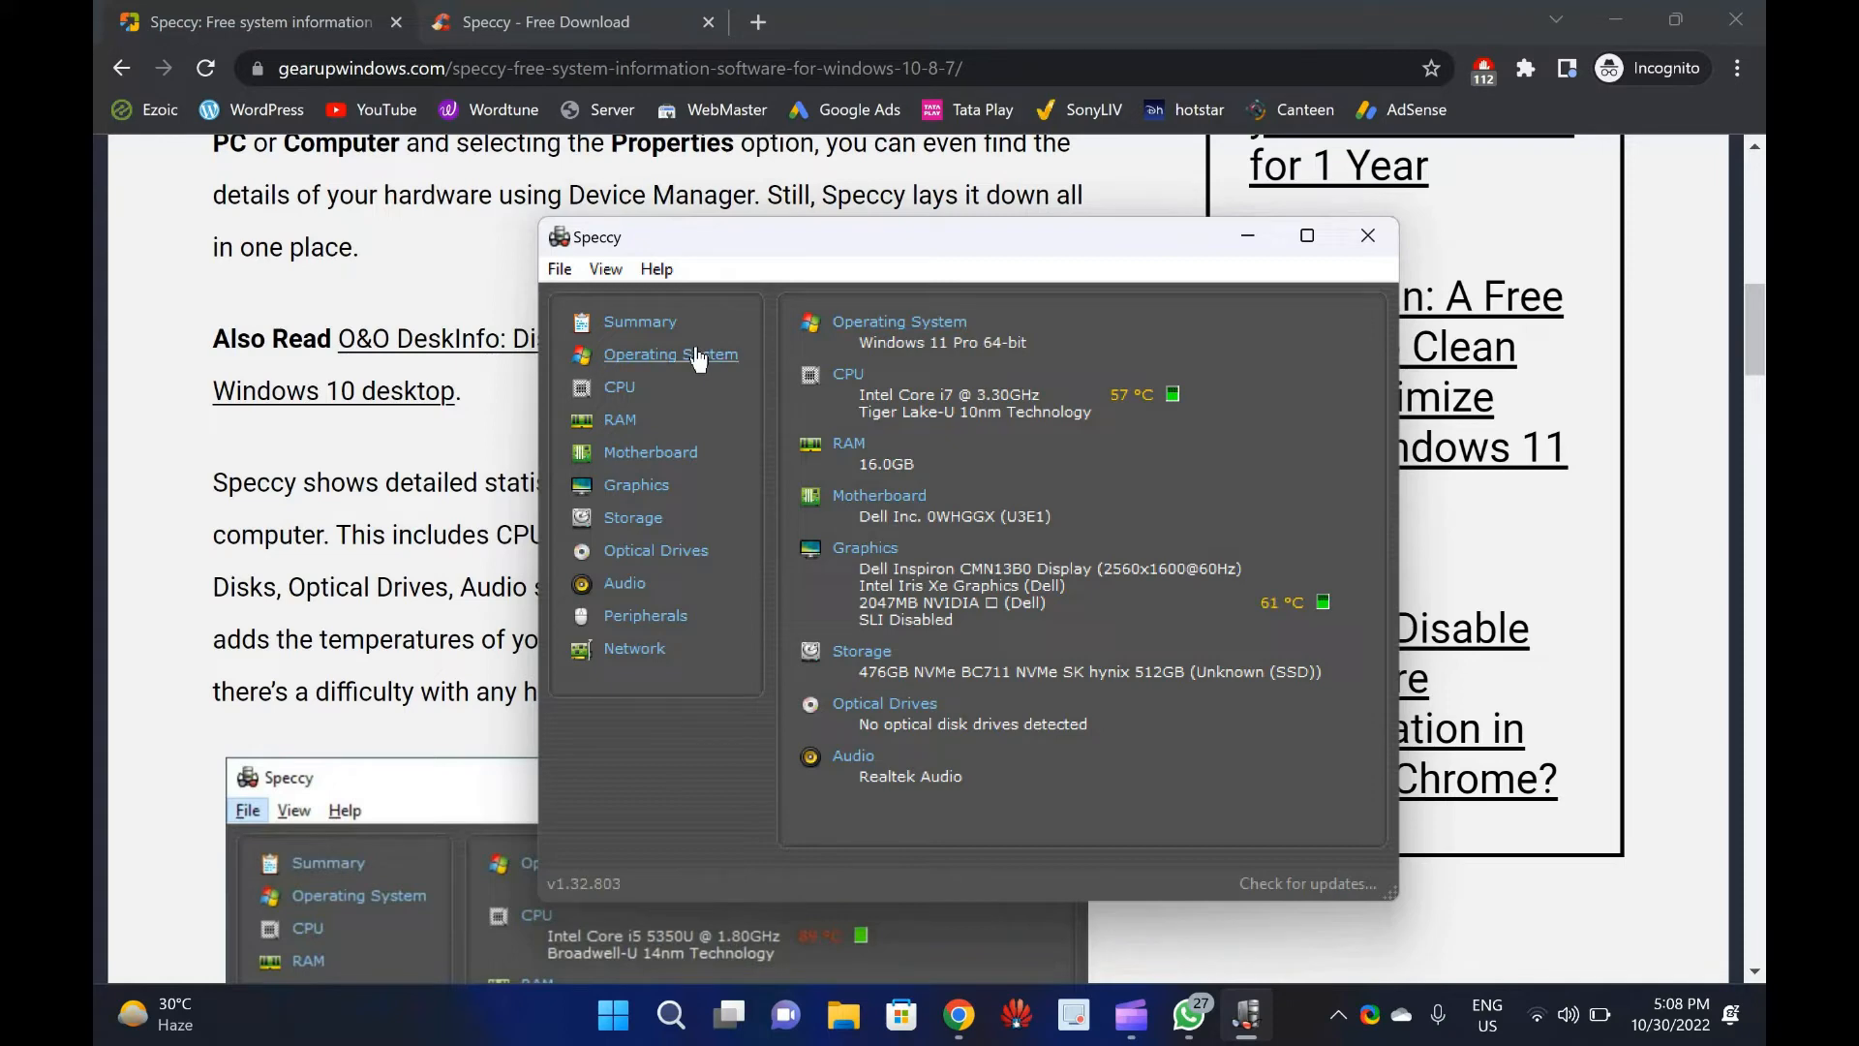
# View Speccy's Operating System, CPU, RAM, Motherboard and Graphics pages.
pyautogui.click(670, 354)
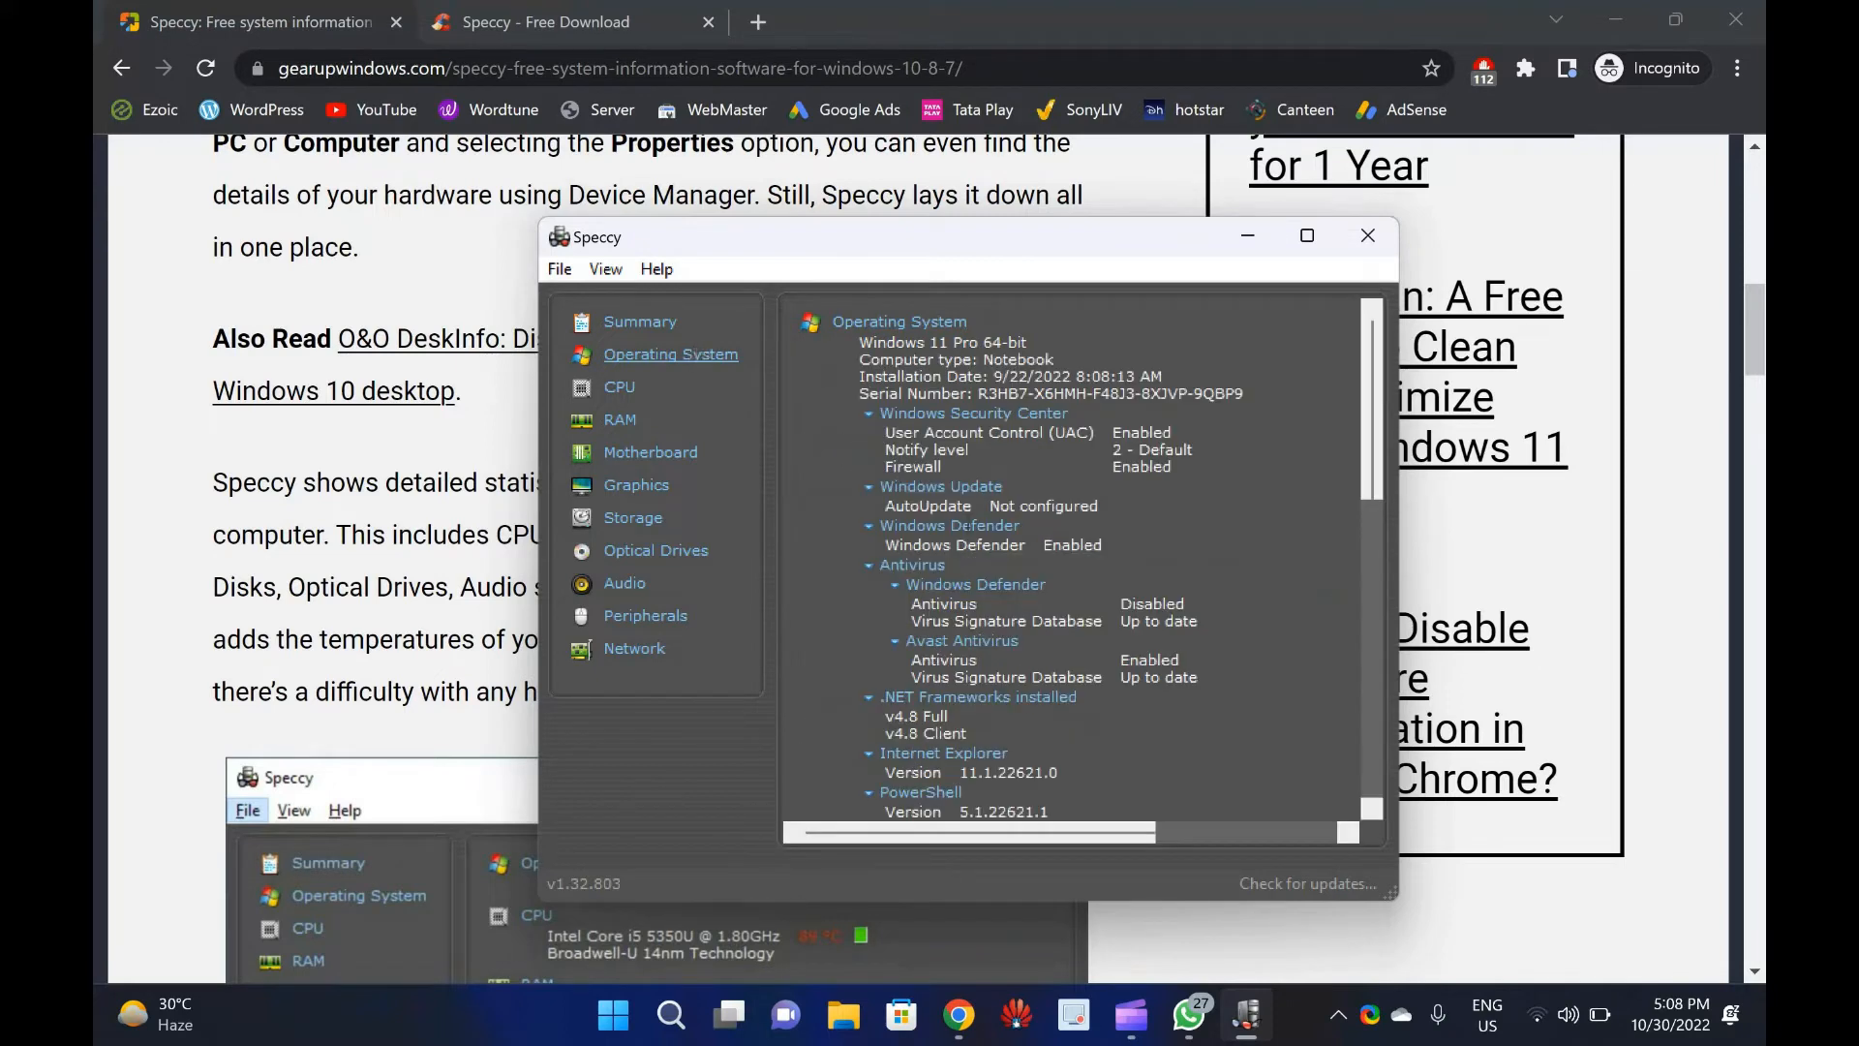
pyautogui.scroll(-3)
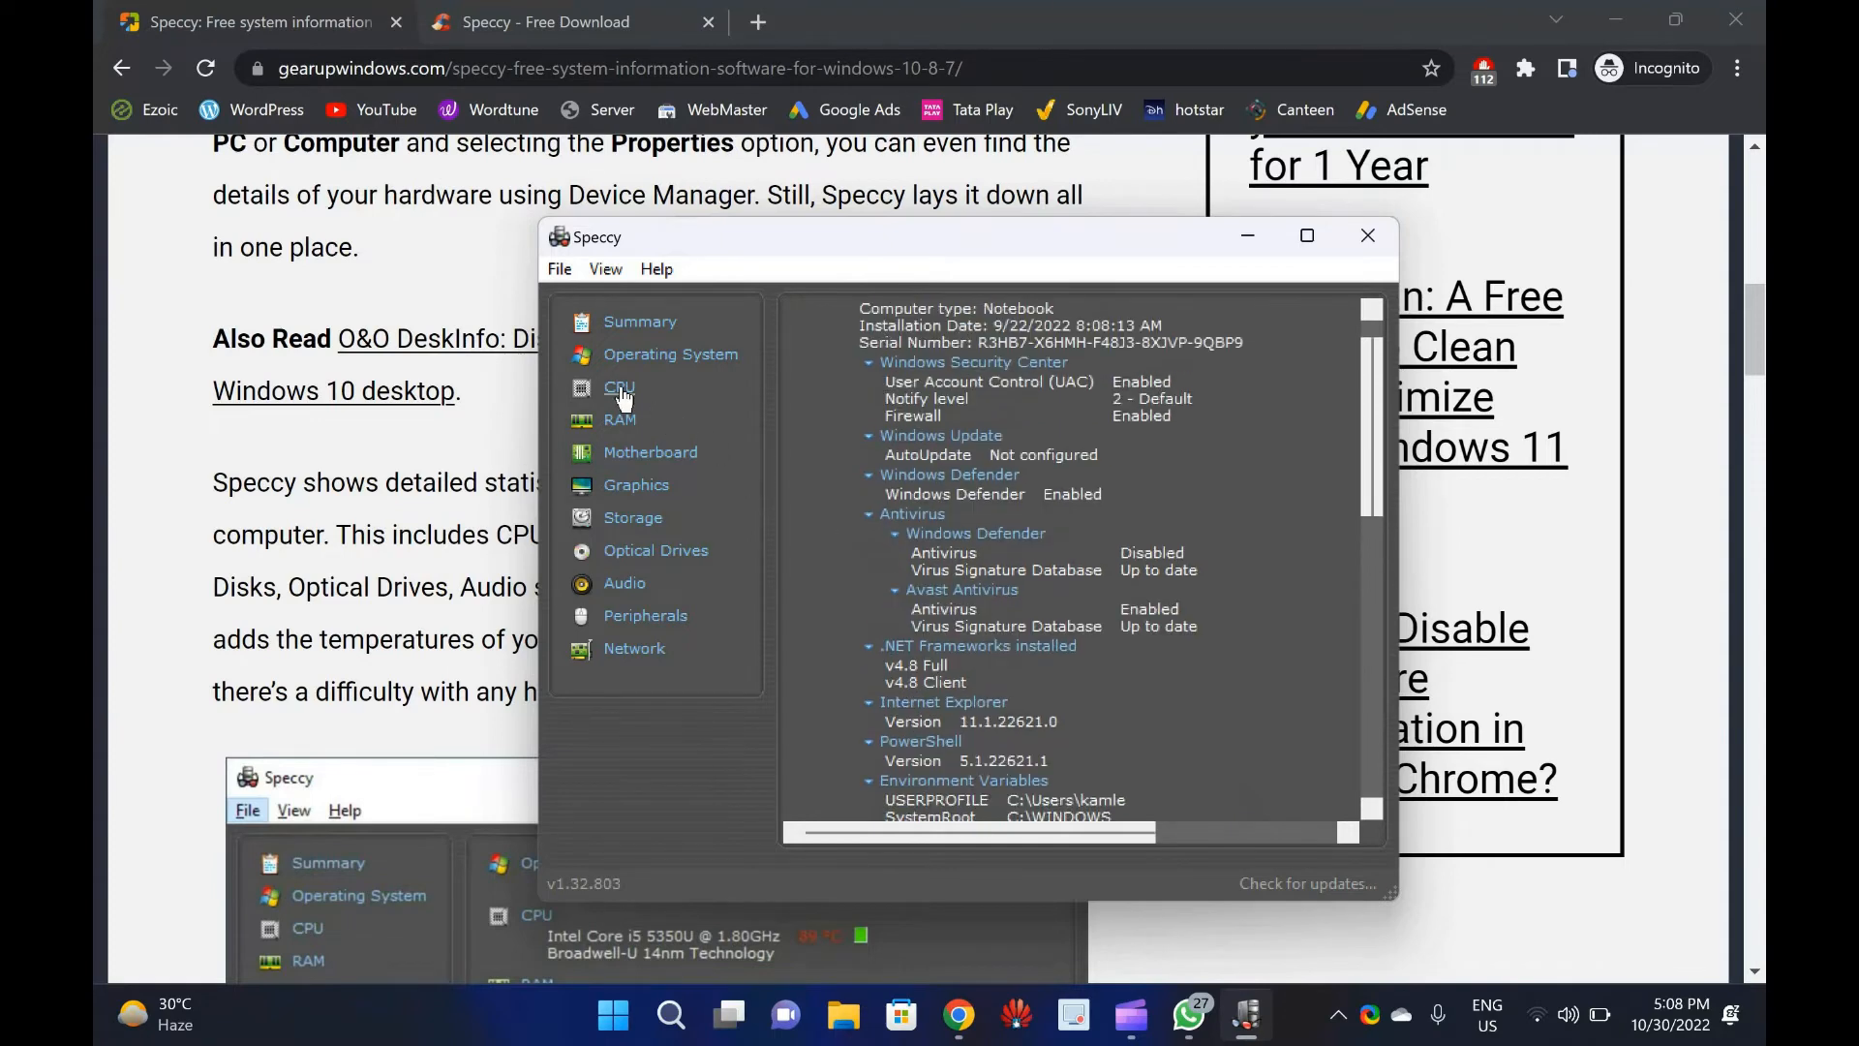
pyautogui.click(618, 387)
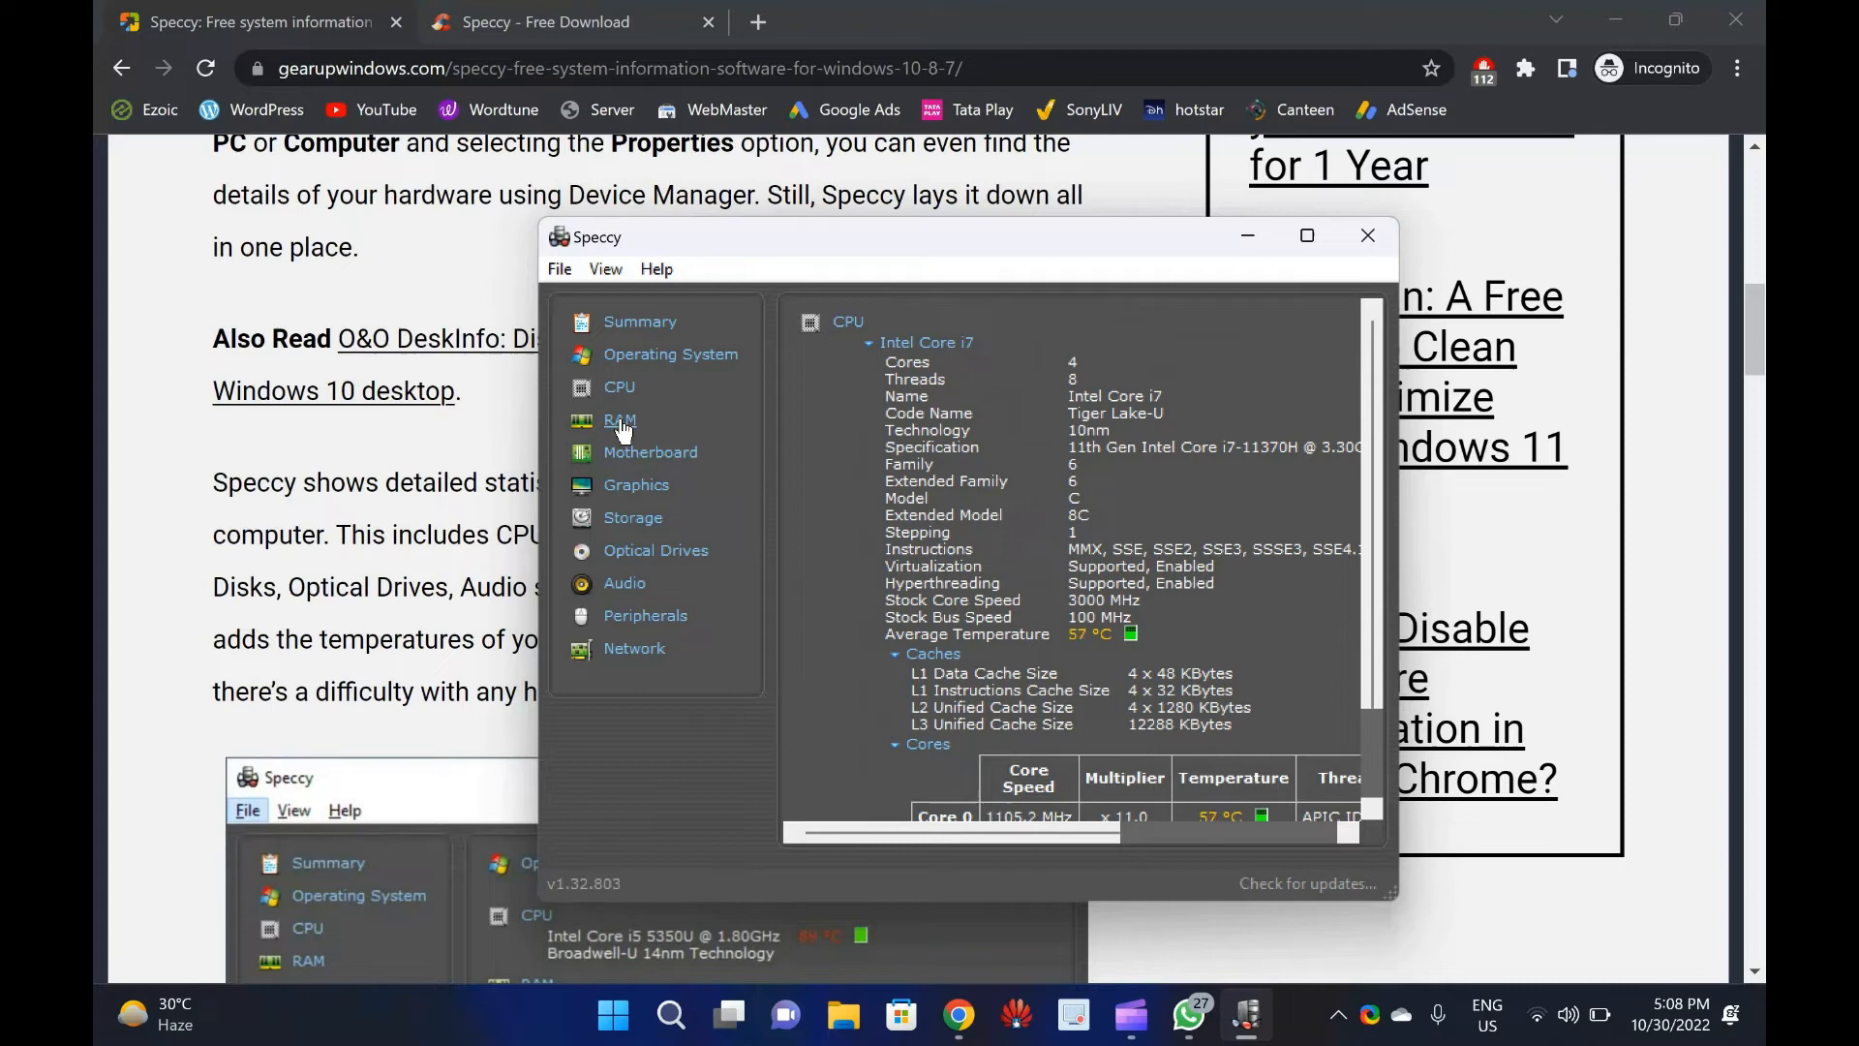
pyautogui.click(619, 419)
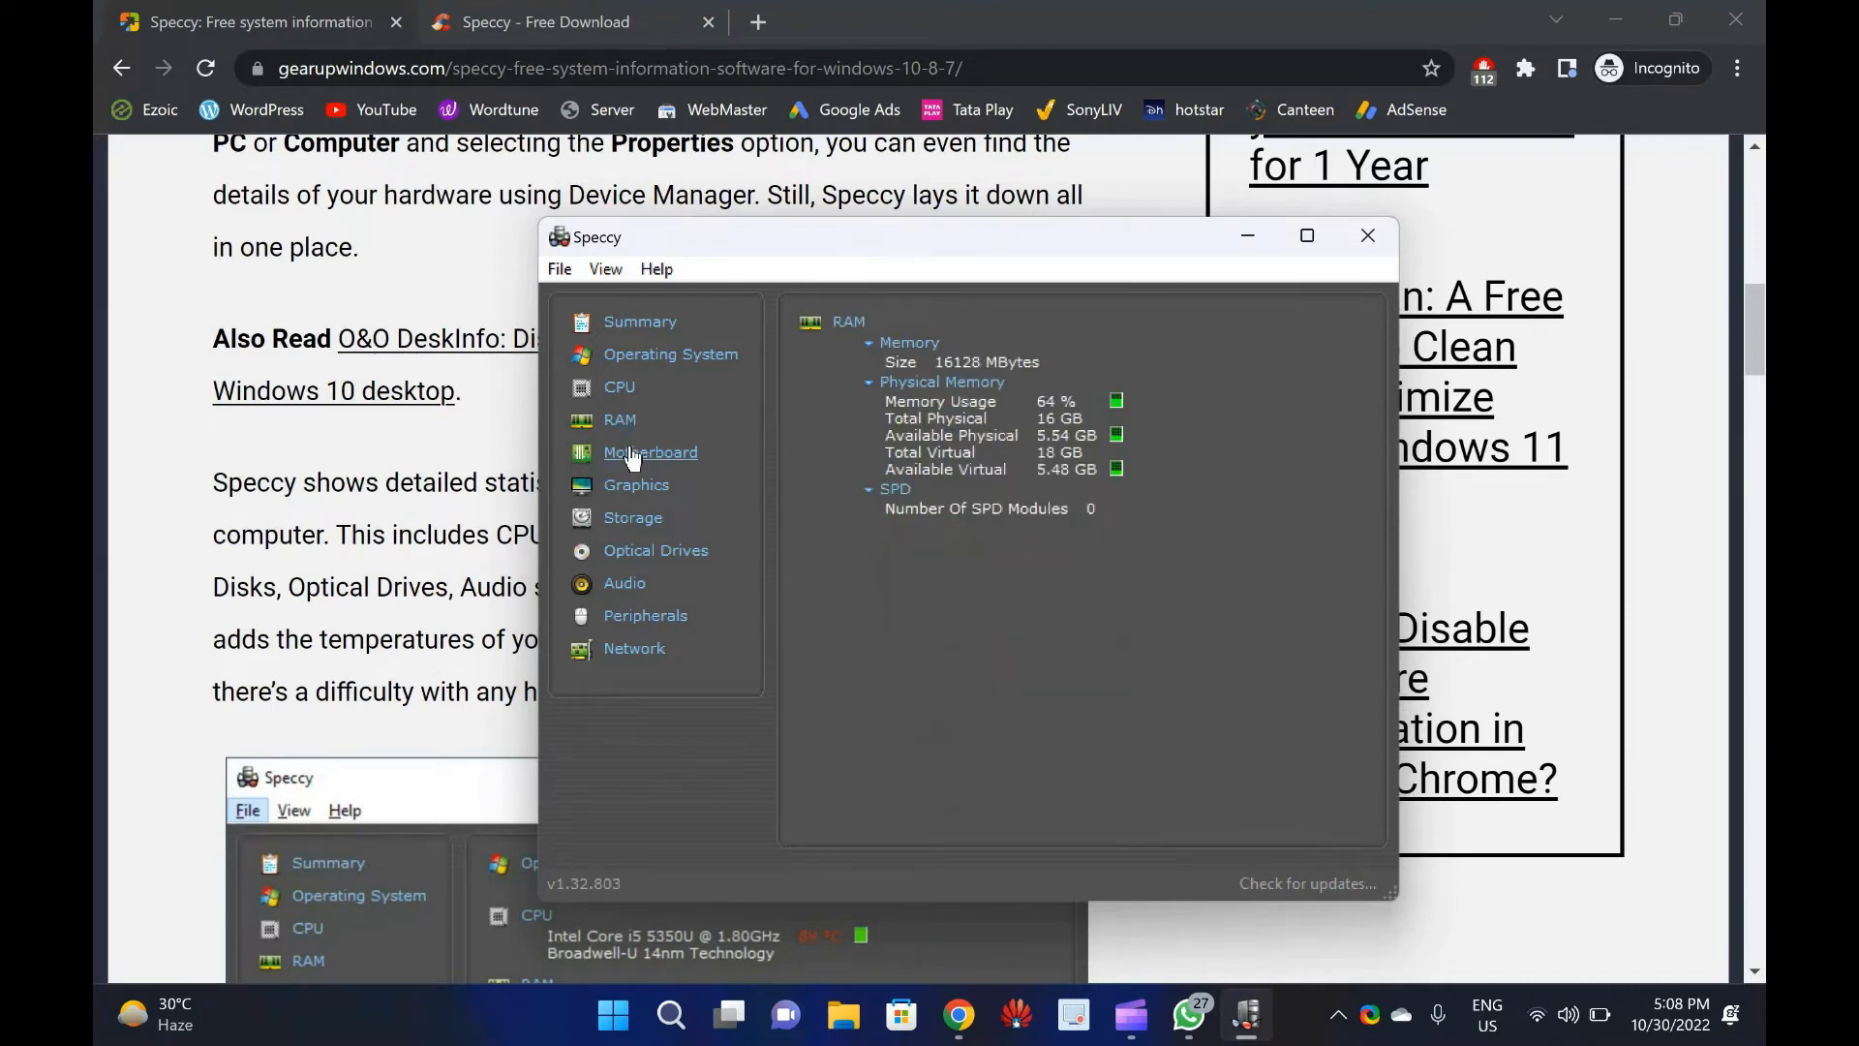
pyautogui.click(650, 452)
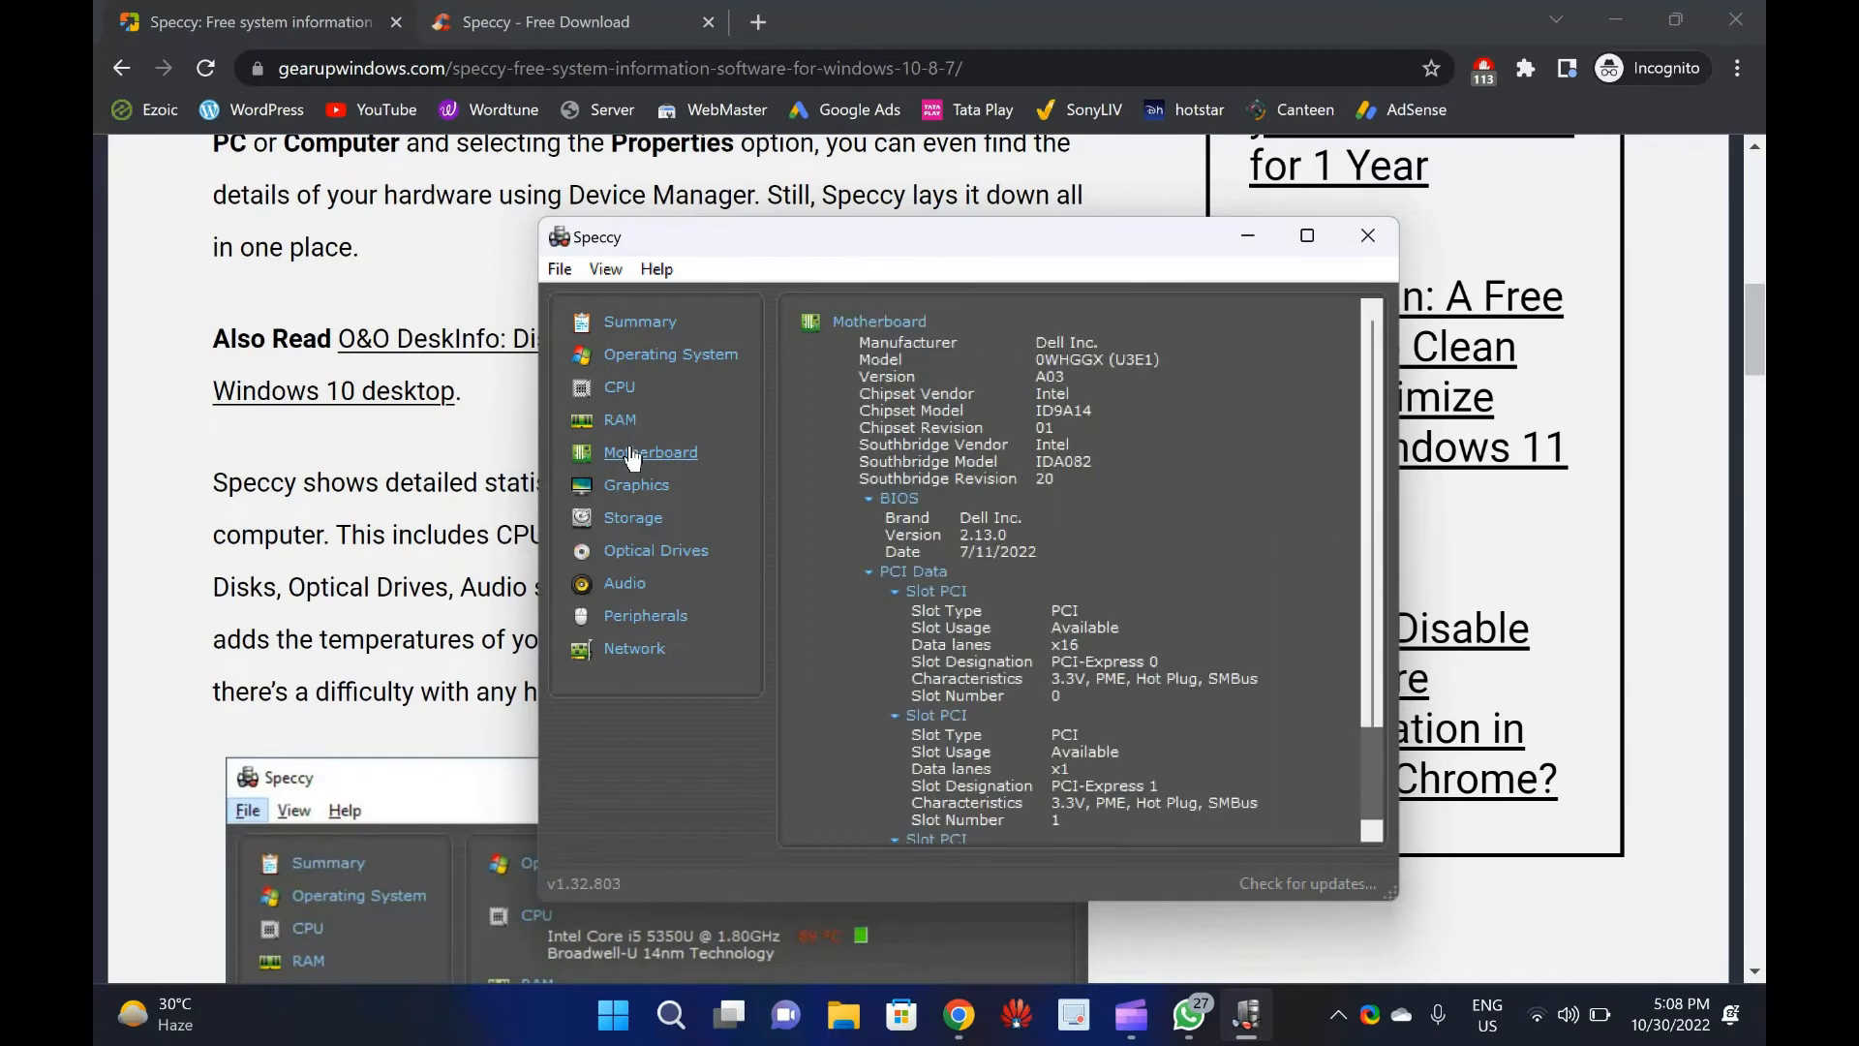
pyautogui.moveTo(635, 484)
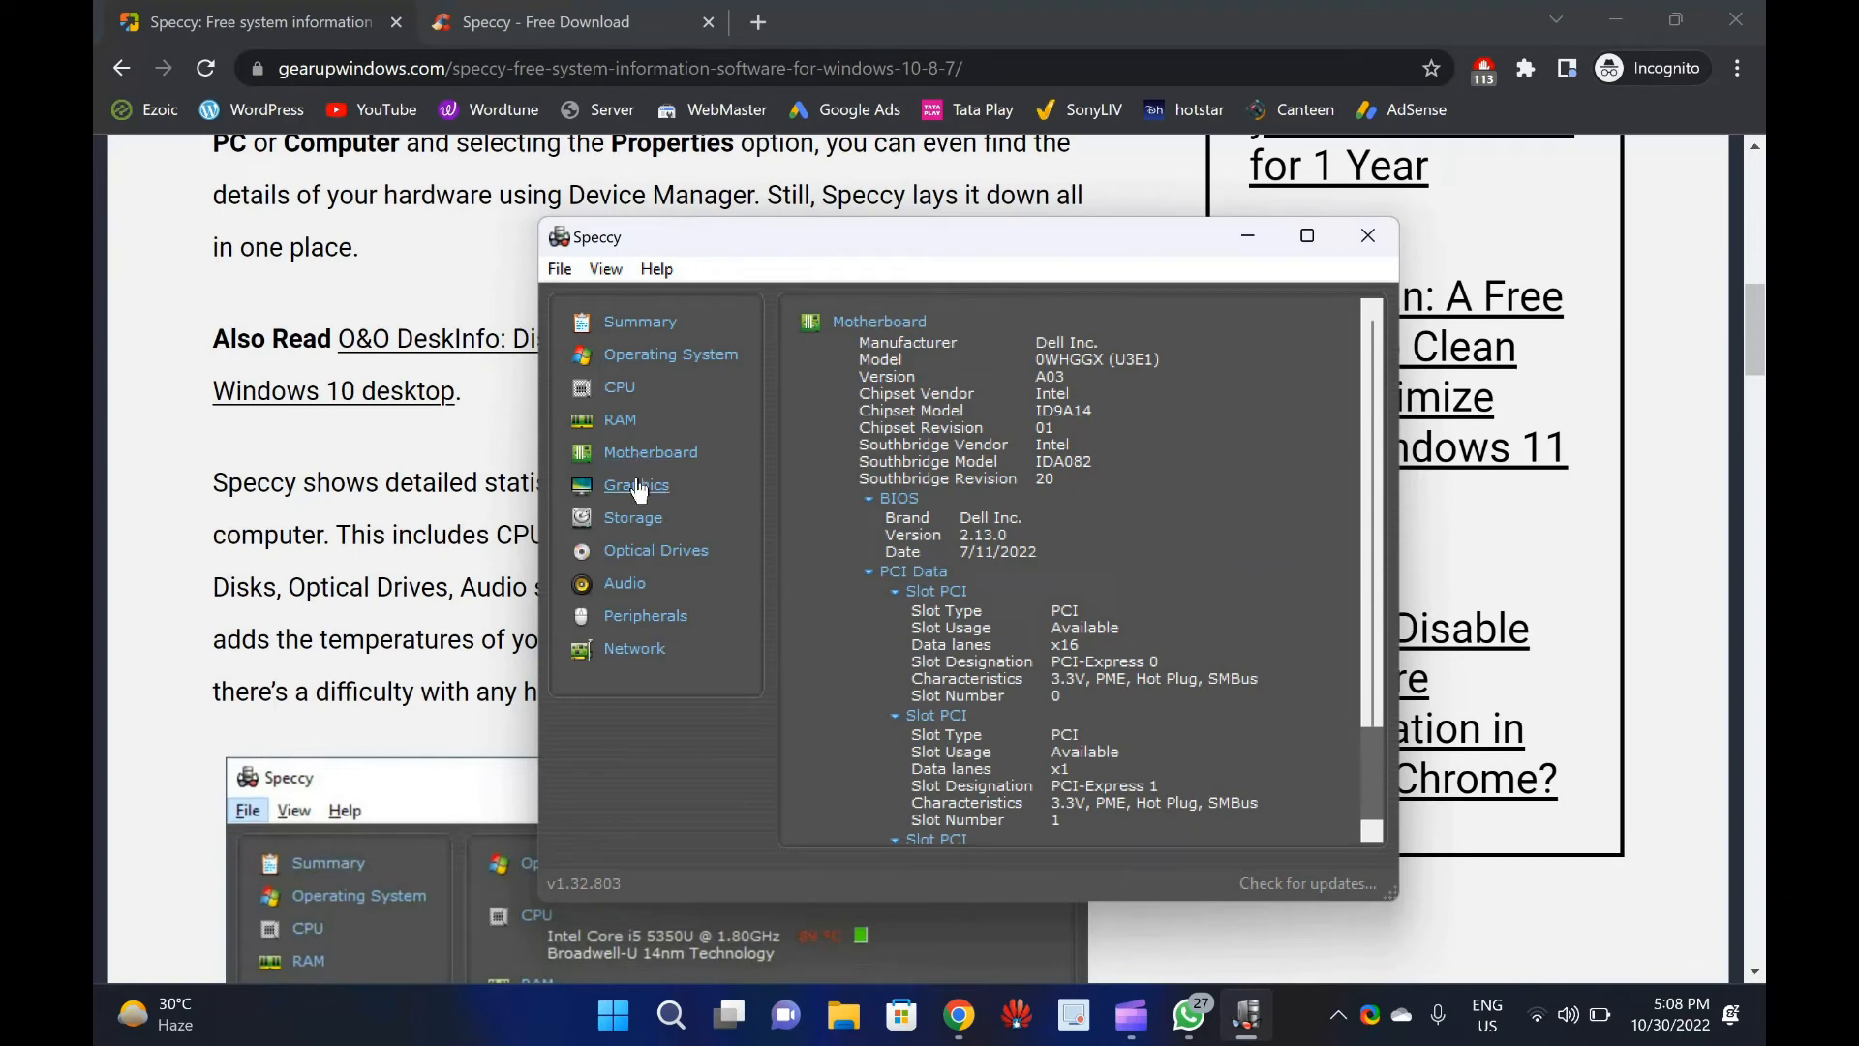
pyautogui.click(635, 484)
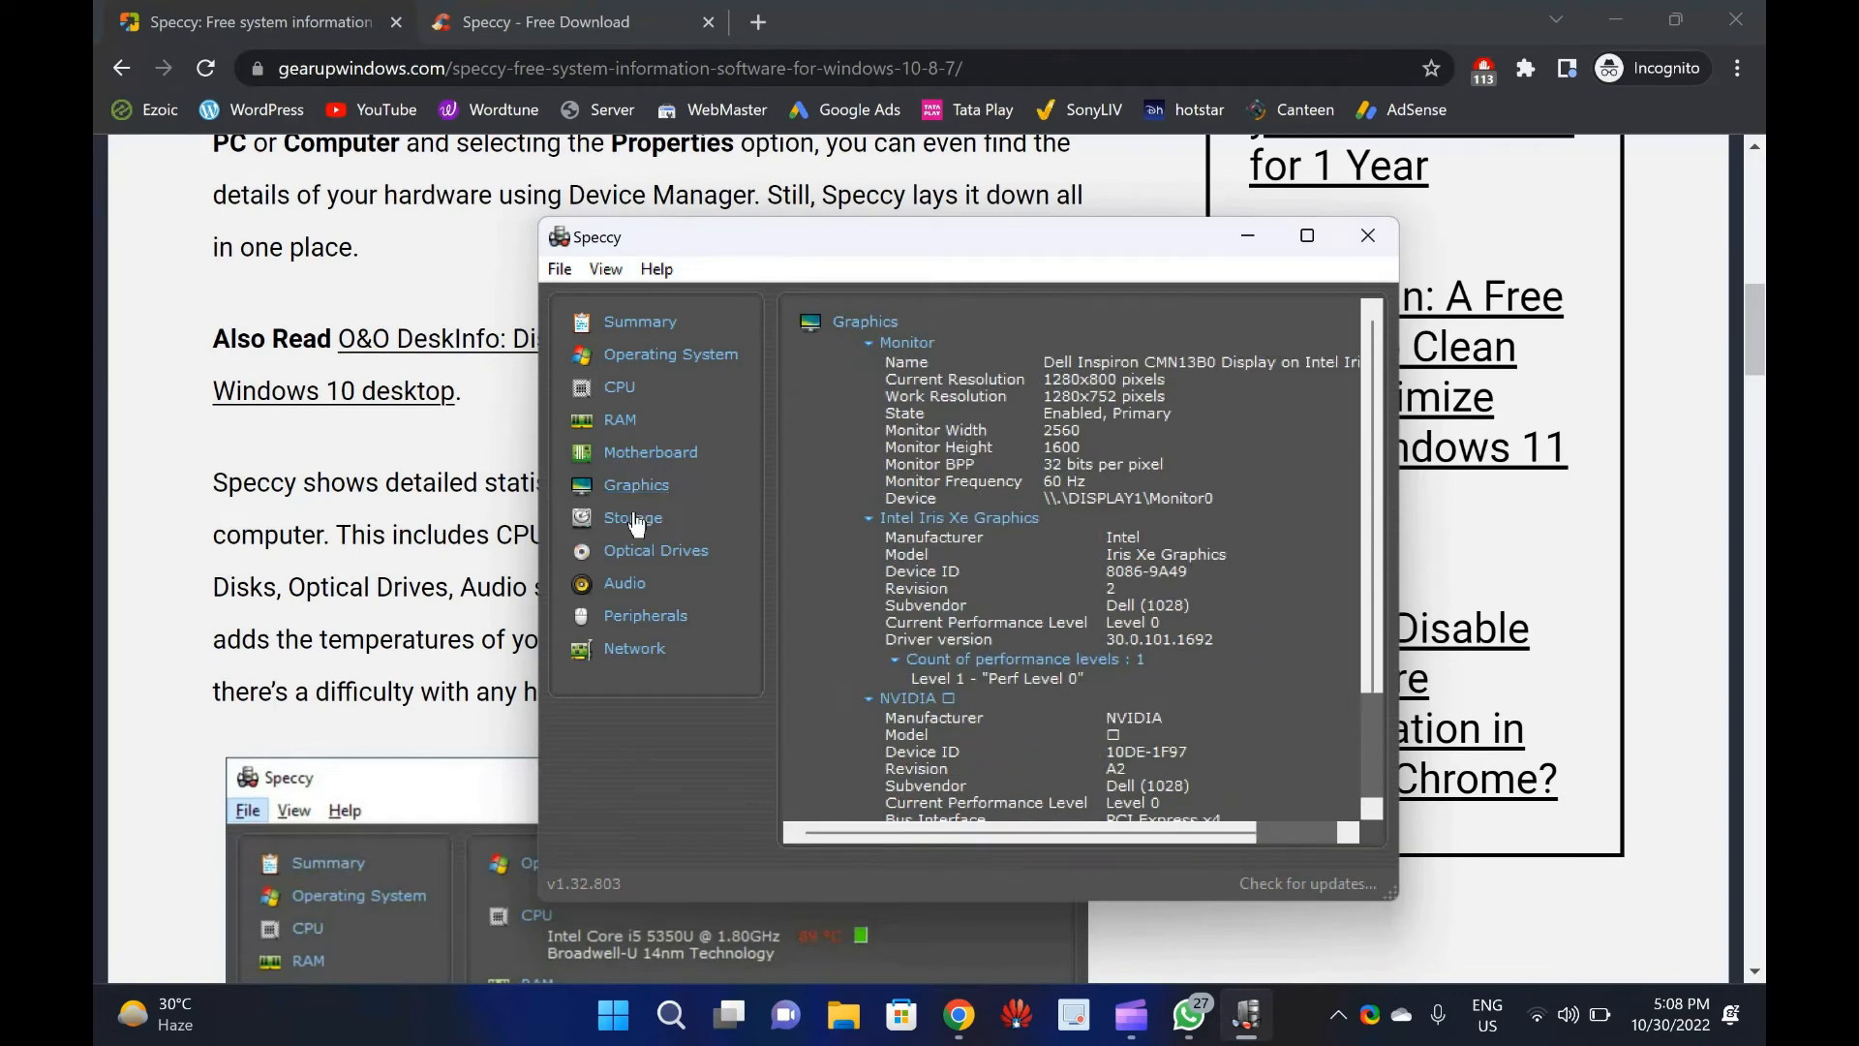
# View Speccy's Storage, Optical Drives, Audio, Peripherals and Network pages.
pyautogui.click(632, 517)
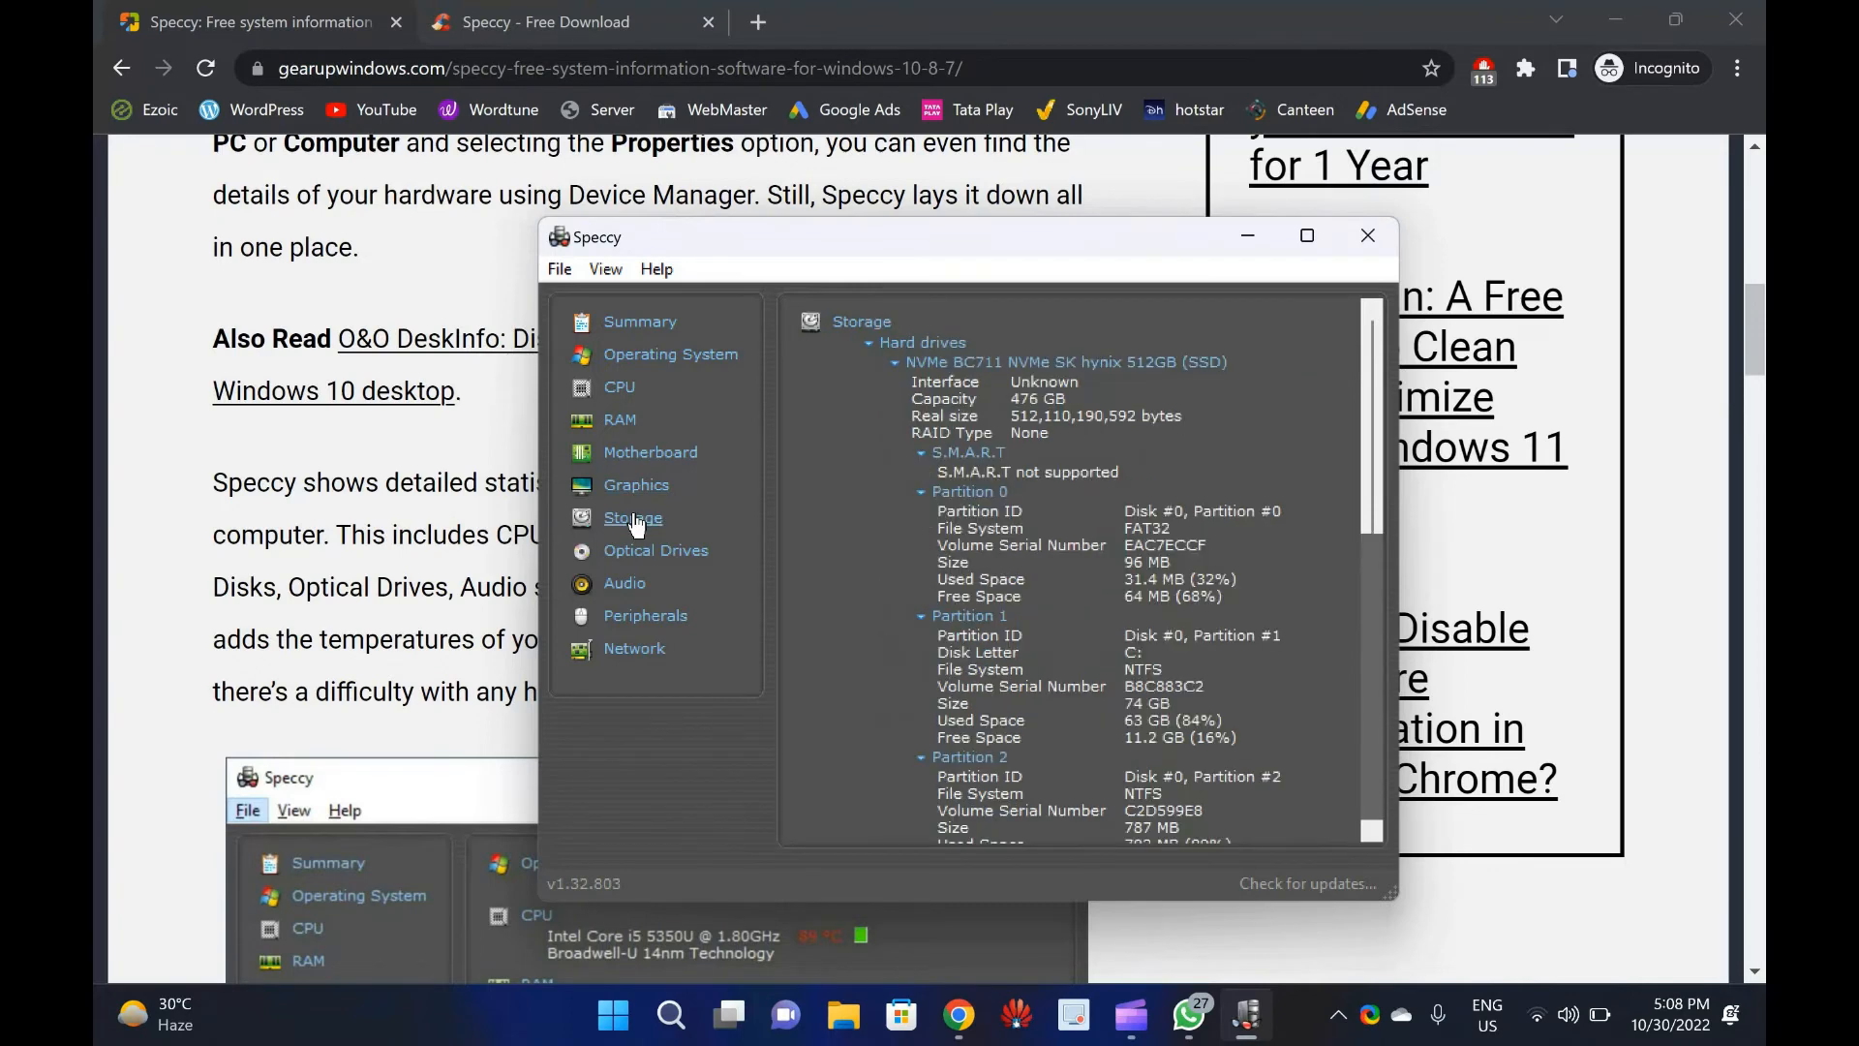
pyautogui.moveTo(655, 549)
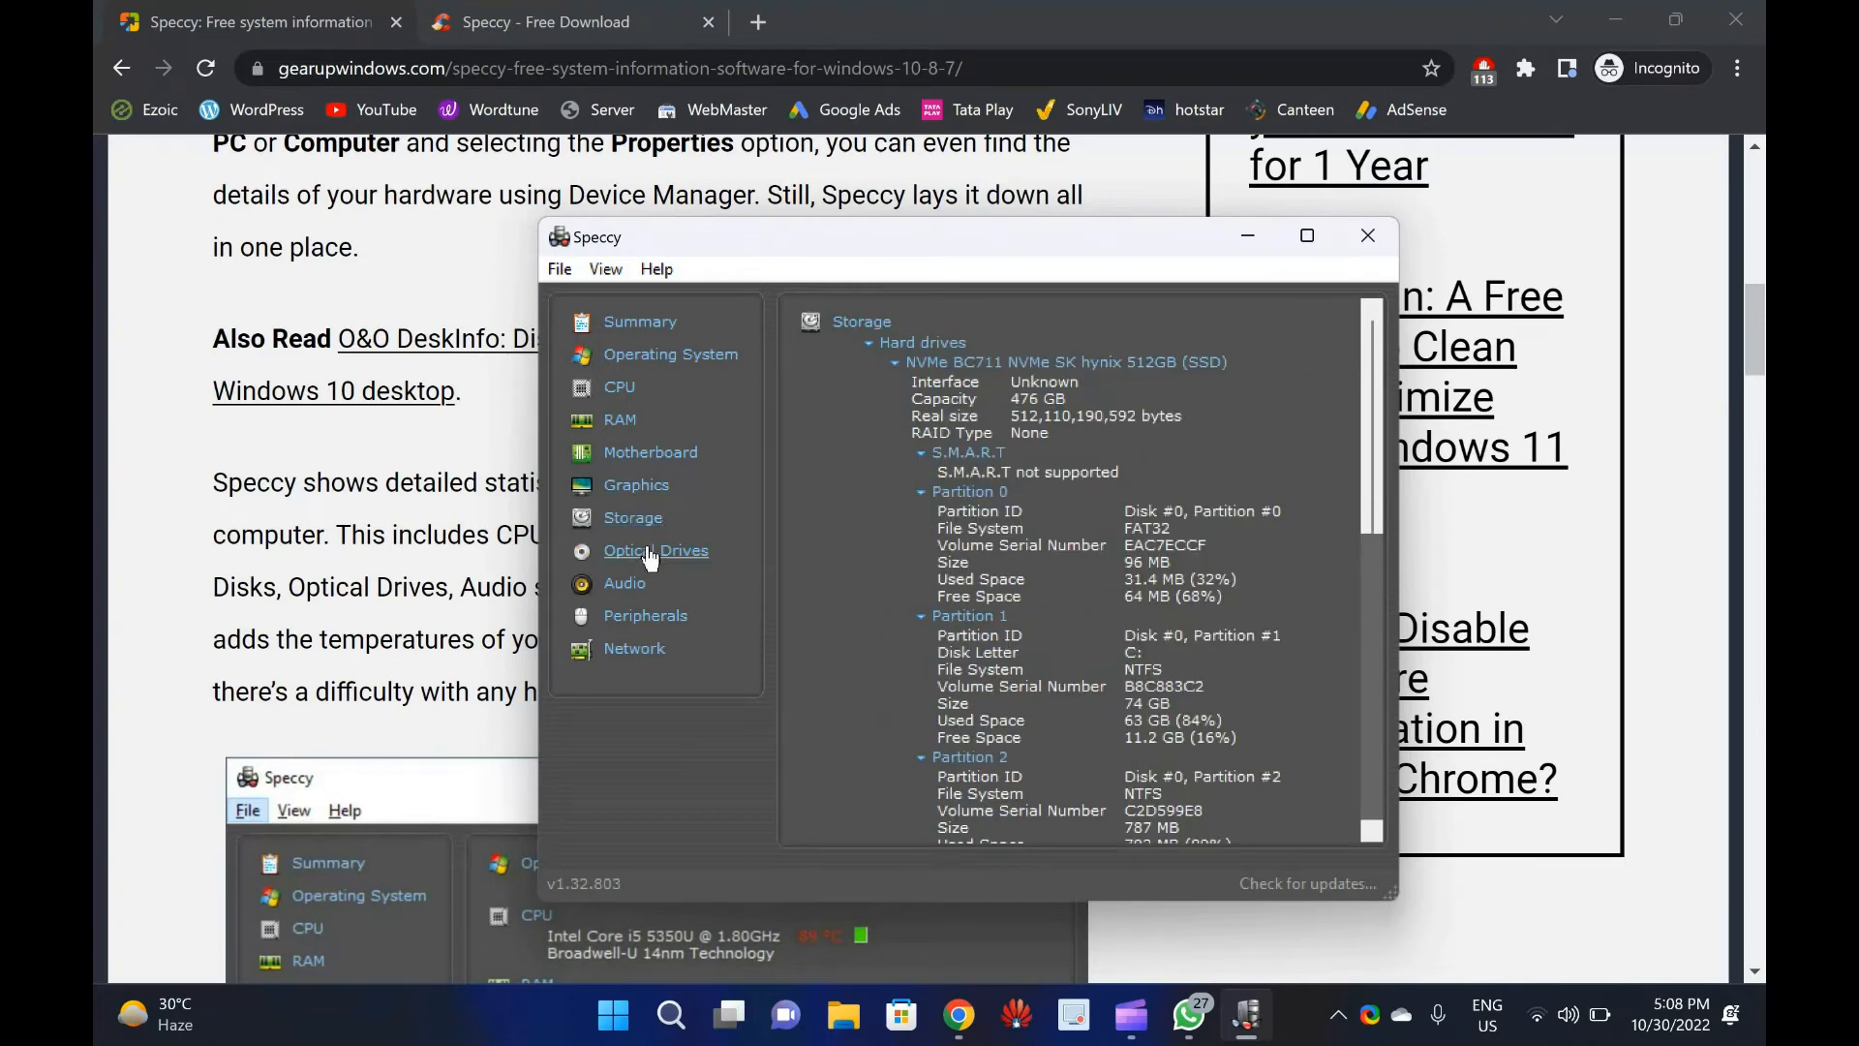
pyautogui.click(656, 550)
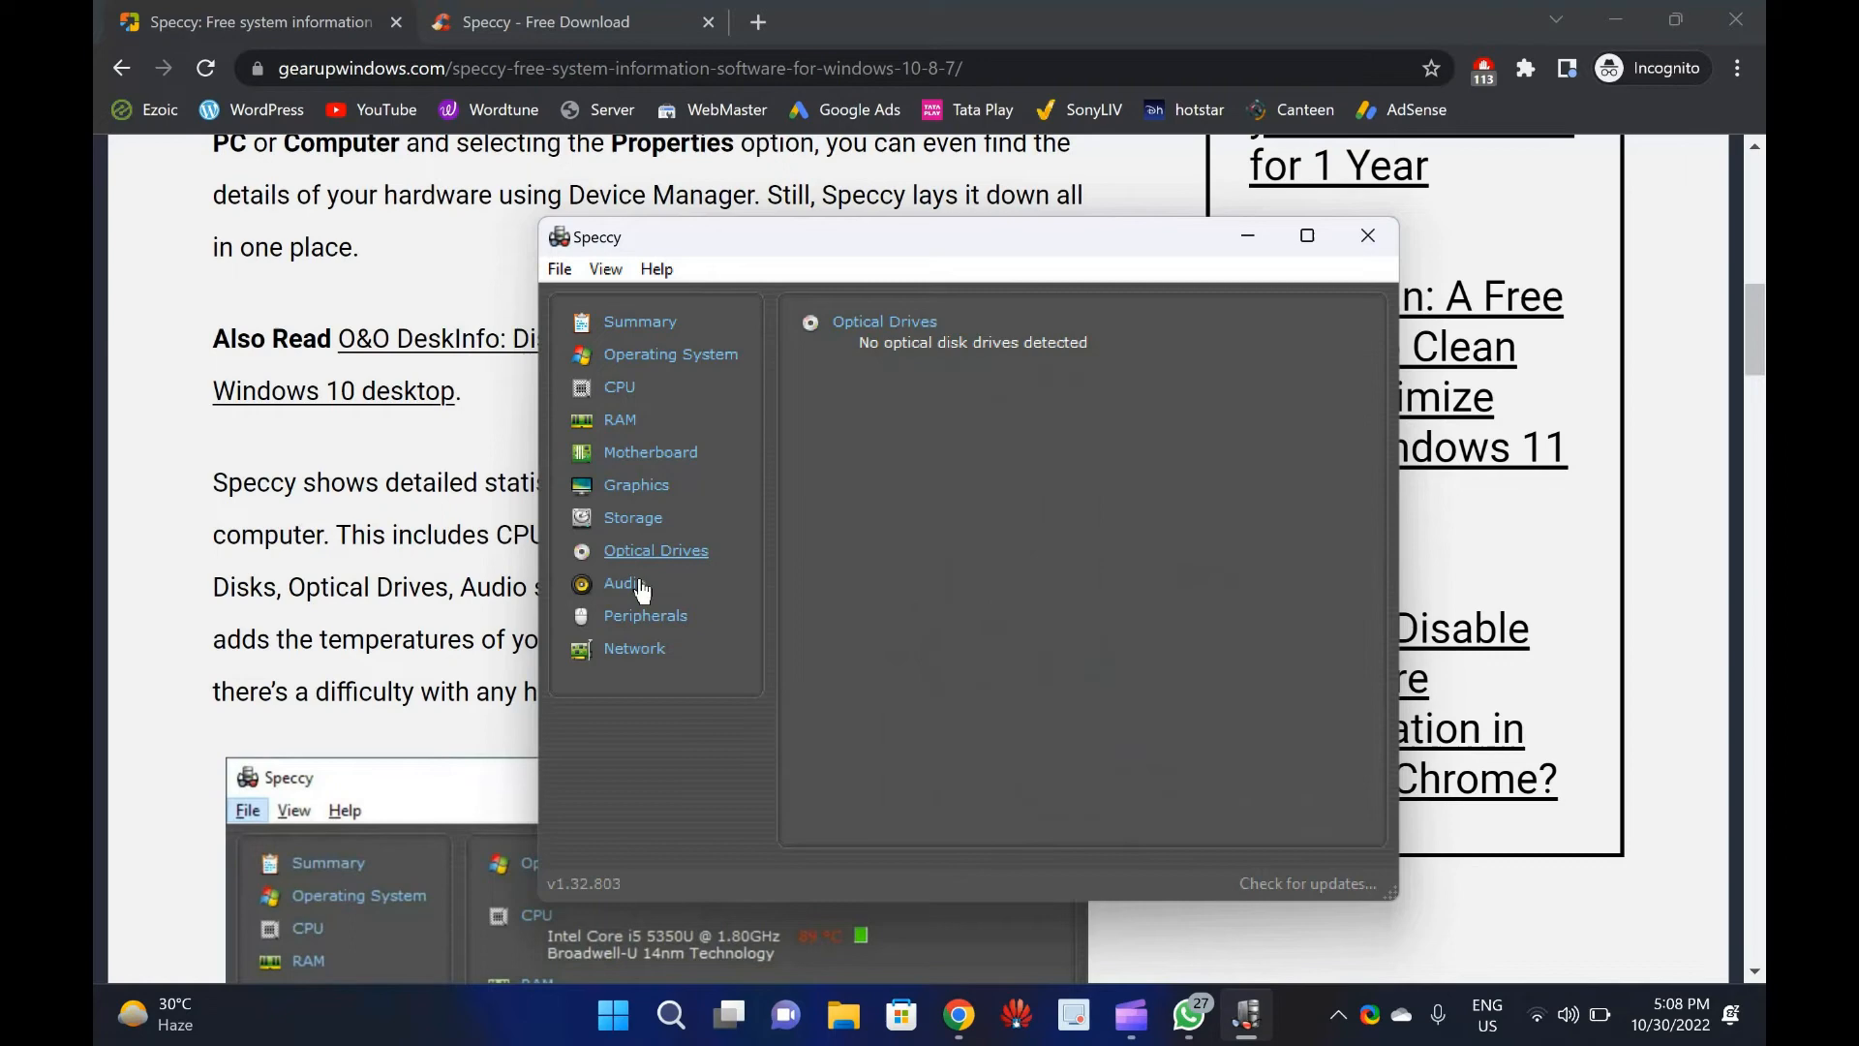
pyautogui.click(620, 582)
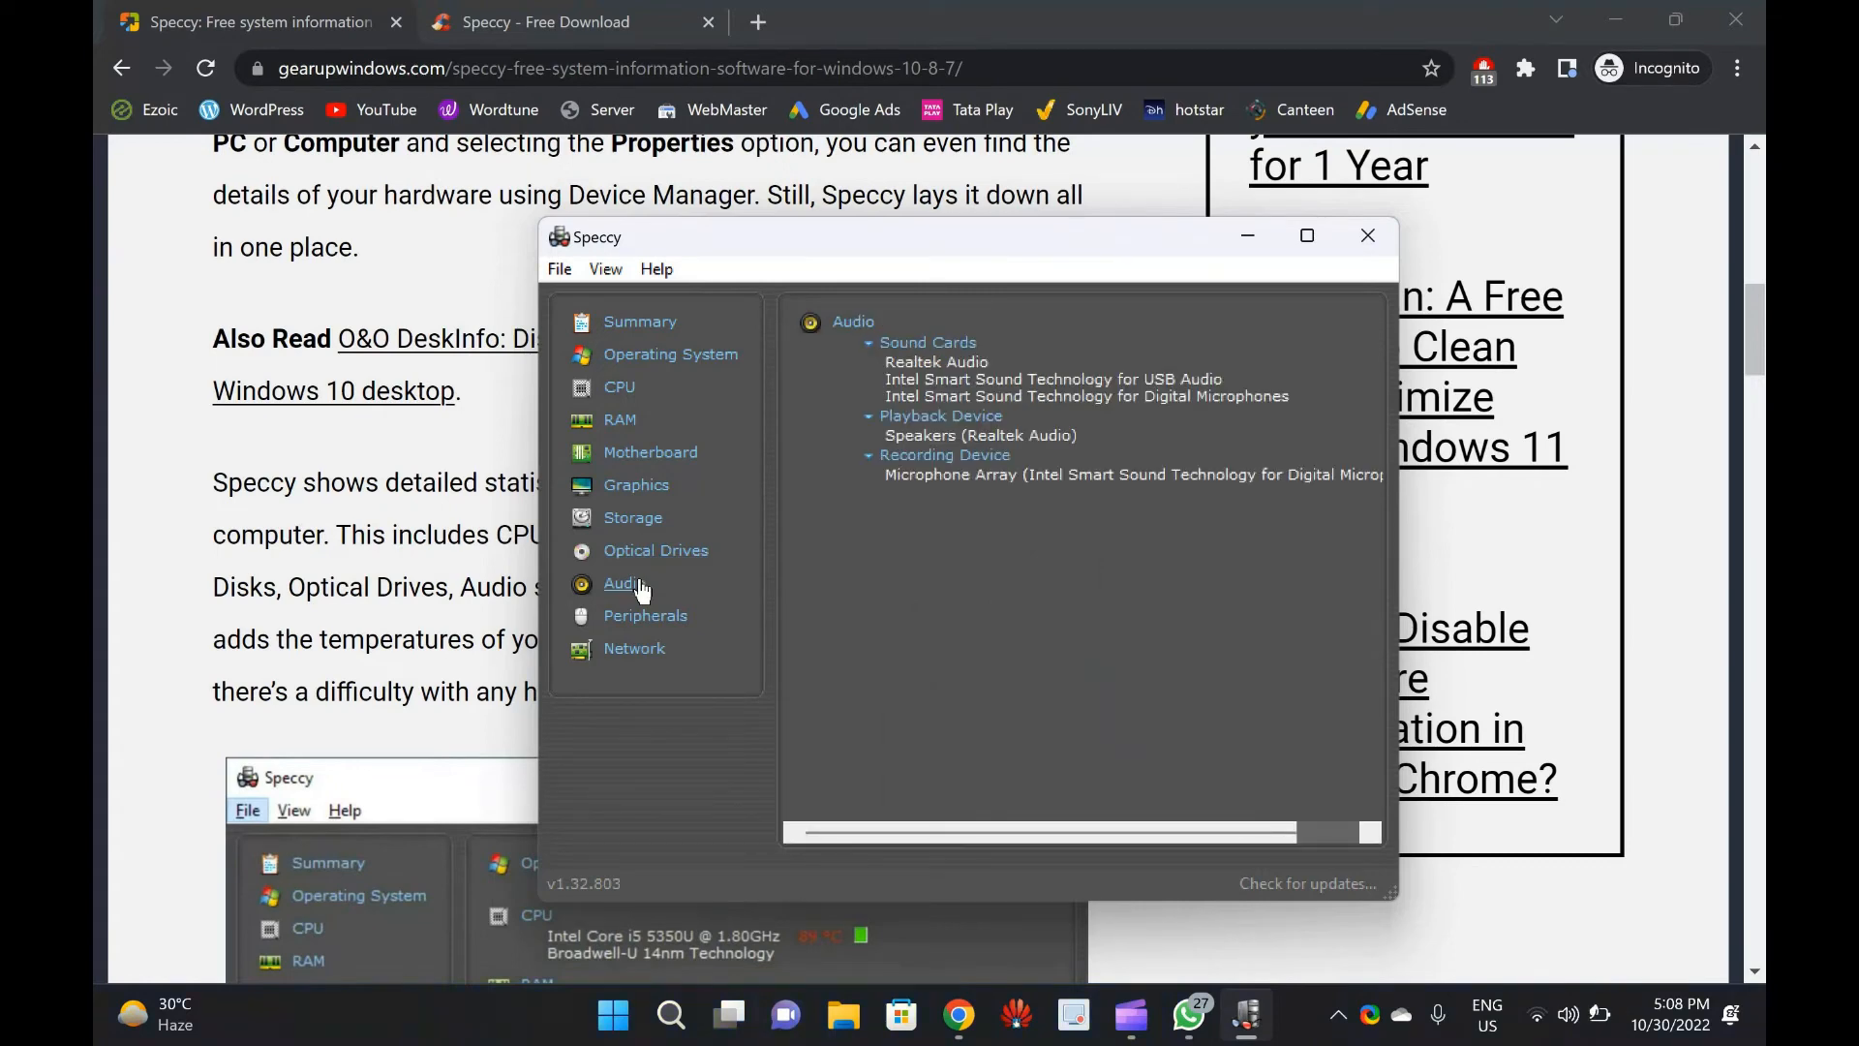
pyautogui.moveTo(644, 616)
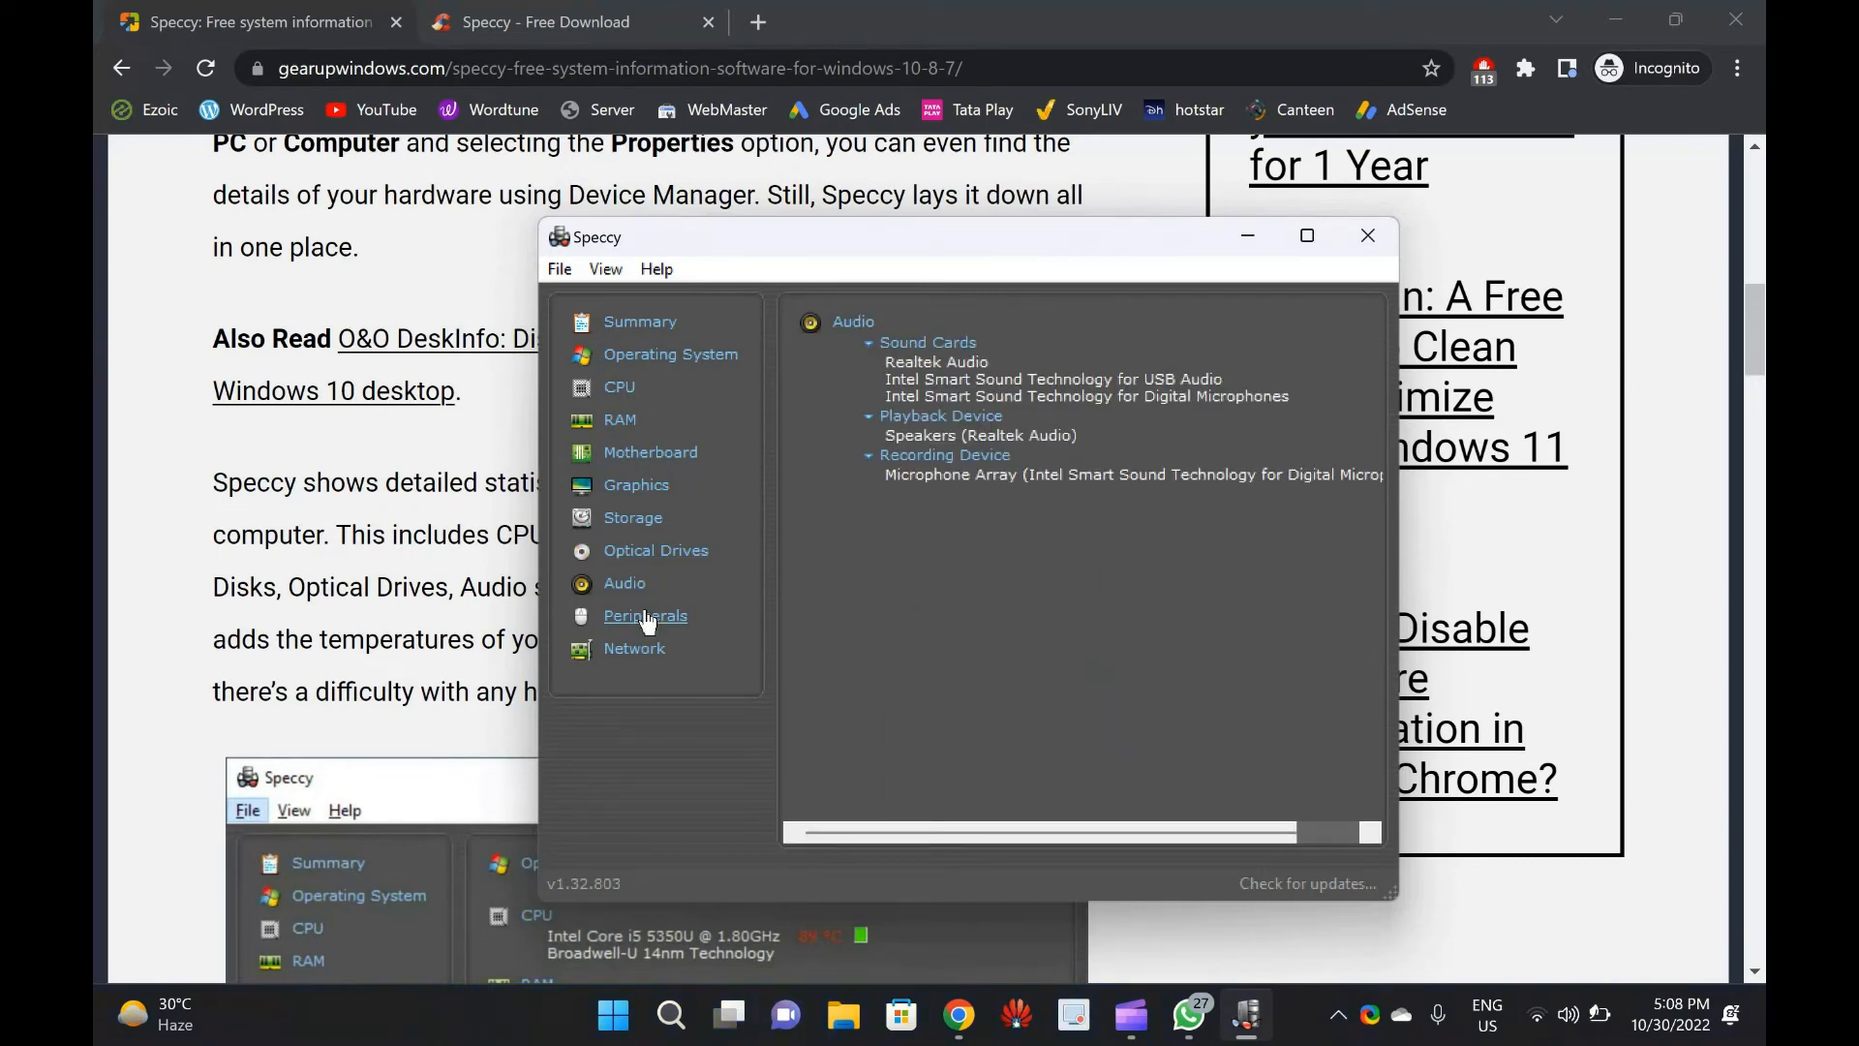
pyautogui.click(645, 616)
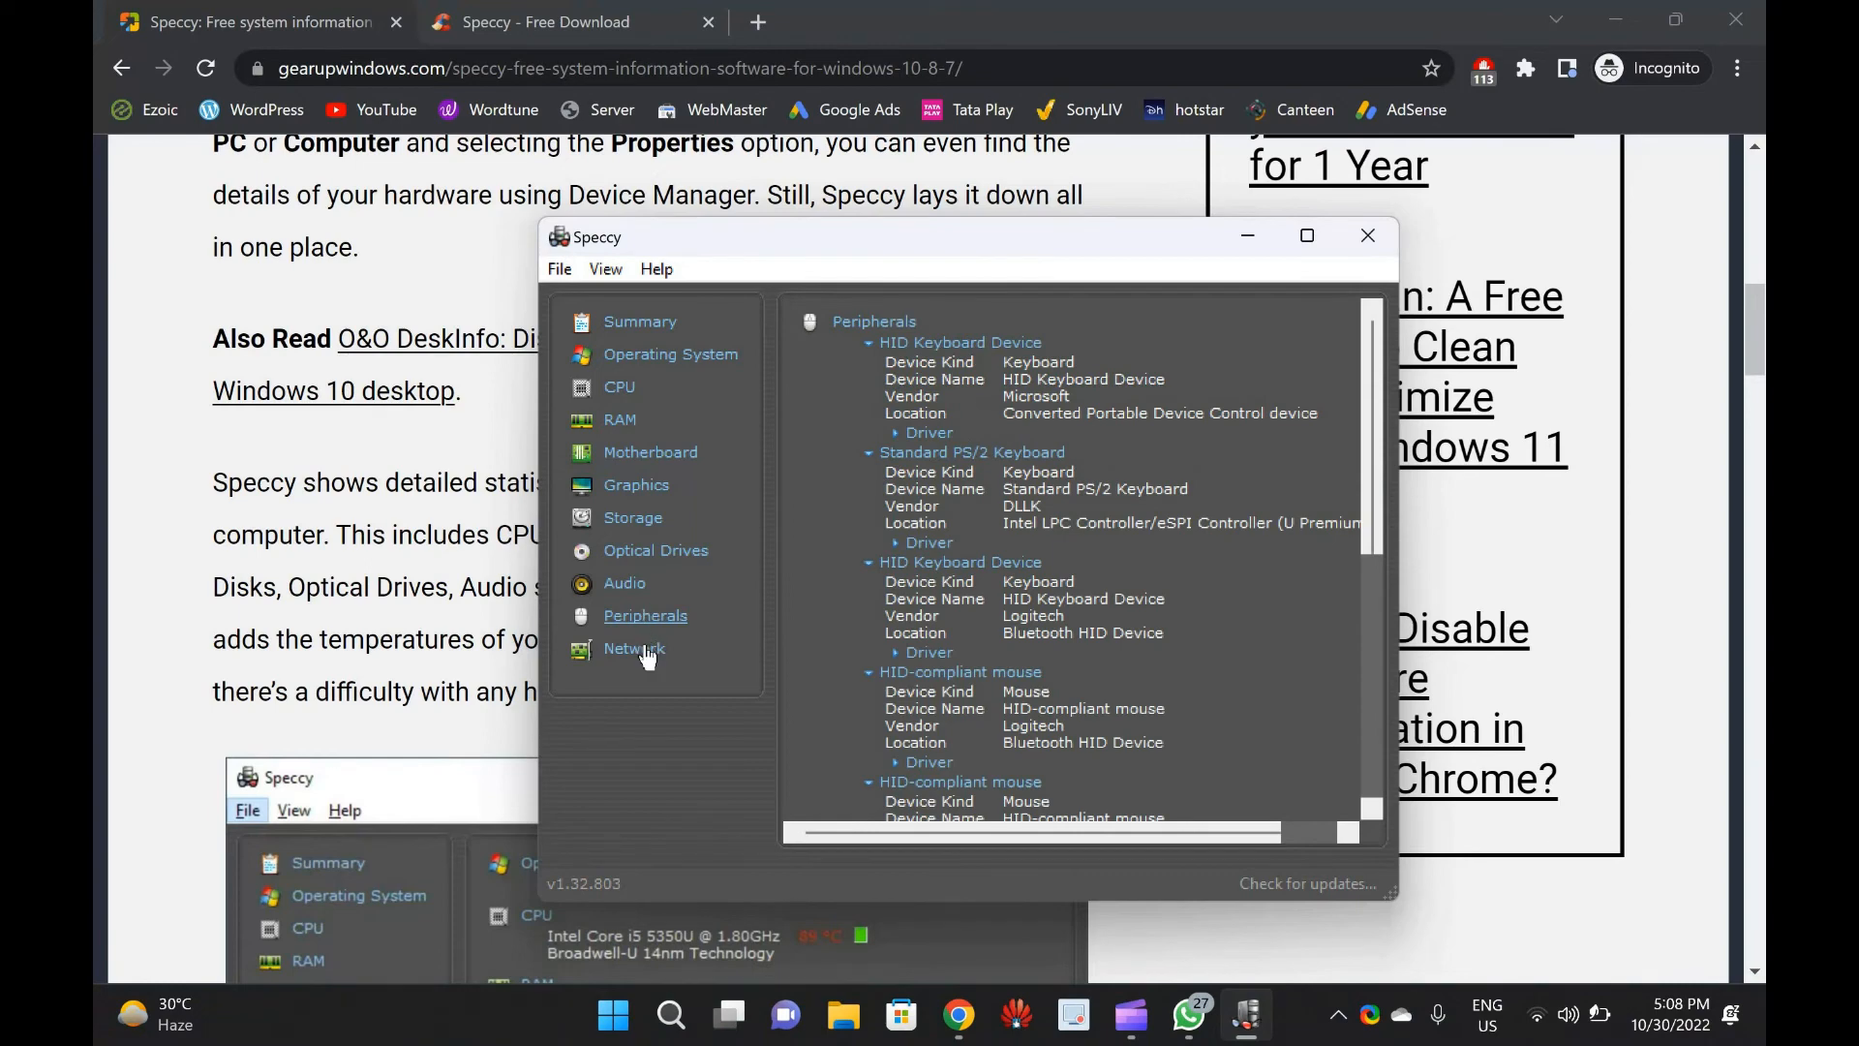
pyautogui.click(633, 648)
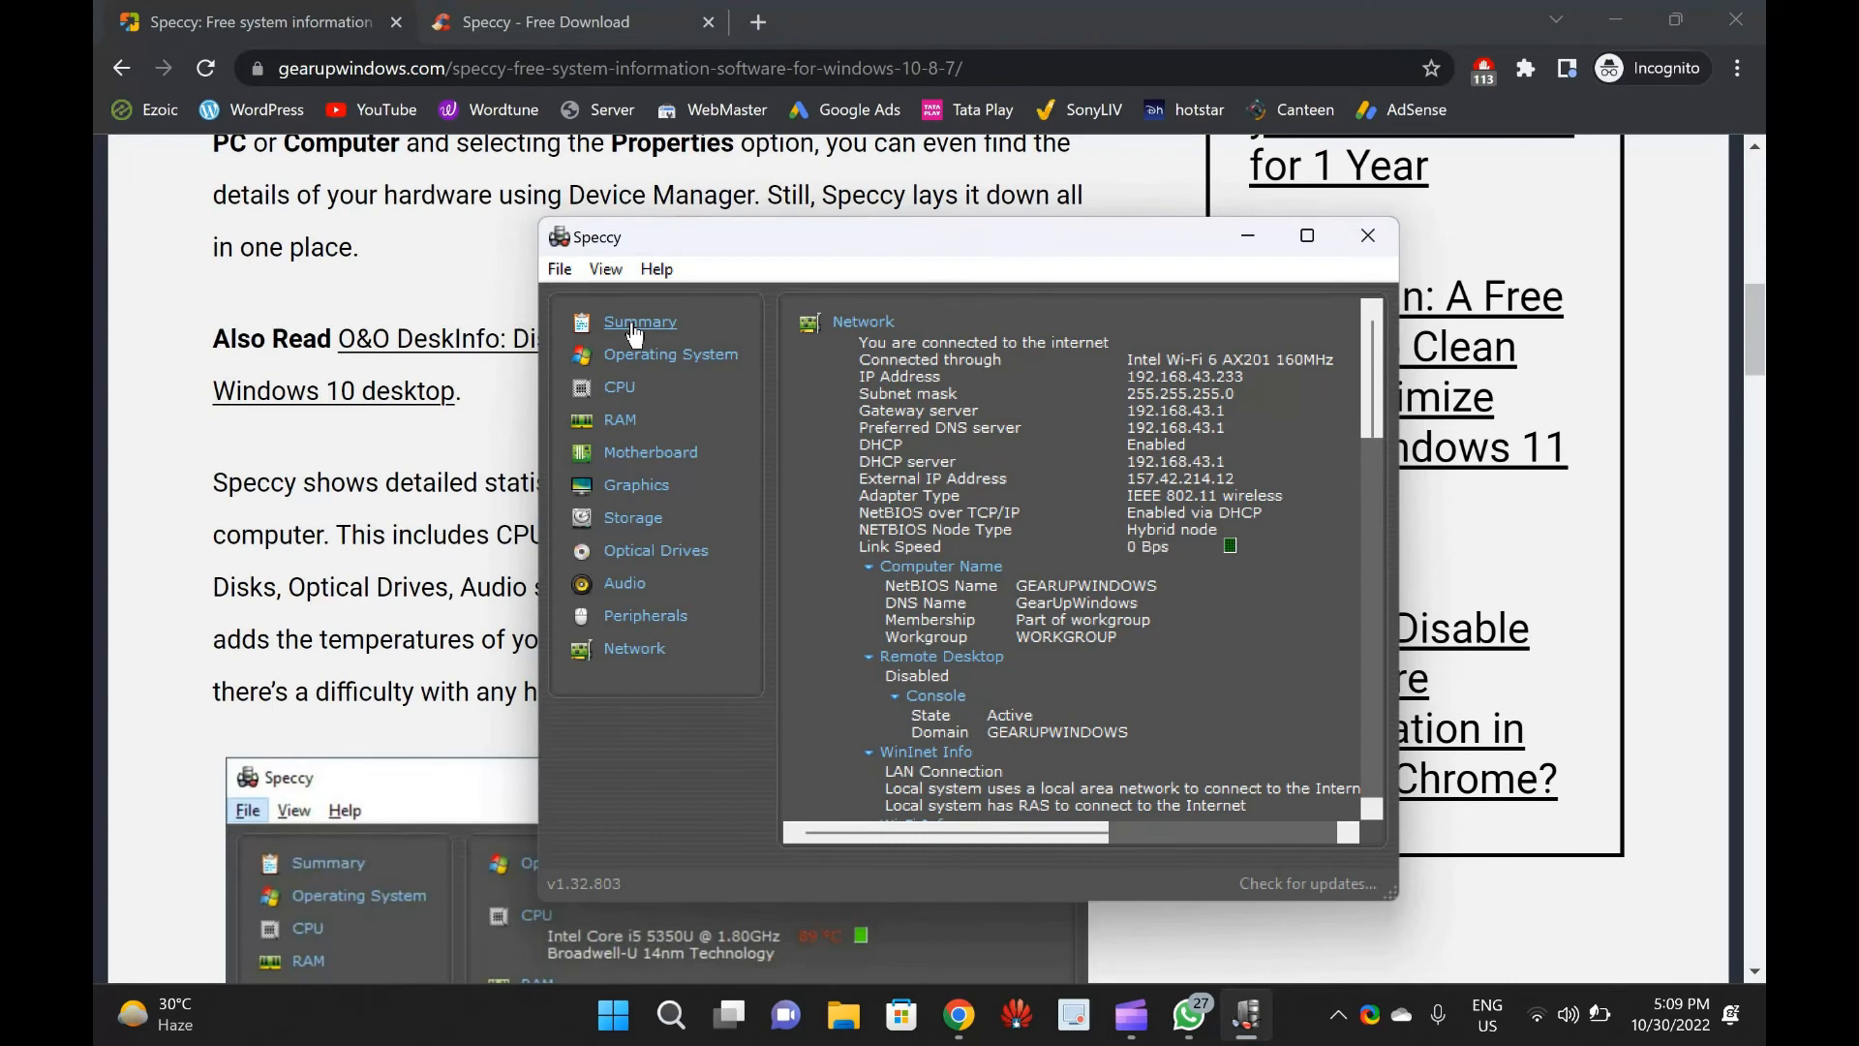
# Return to Speccy's Summary, then browse the Chrome Speccy - Free Download page's edition comparison.
pyautogui.click(639, 321)
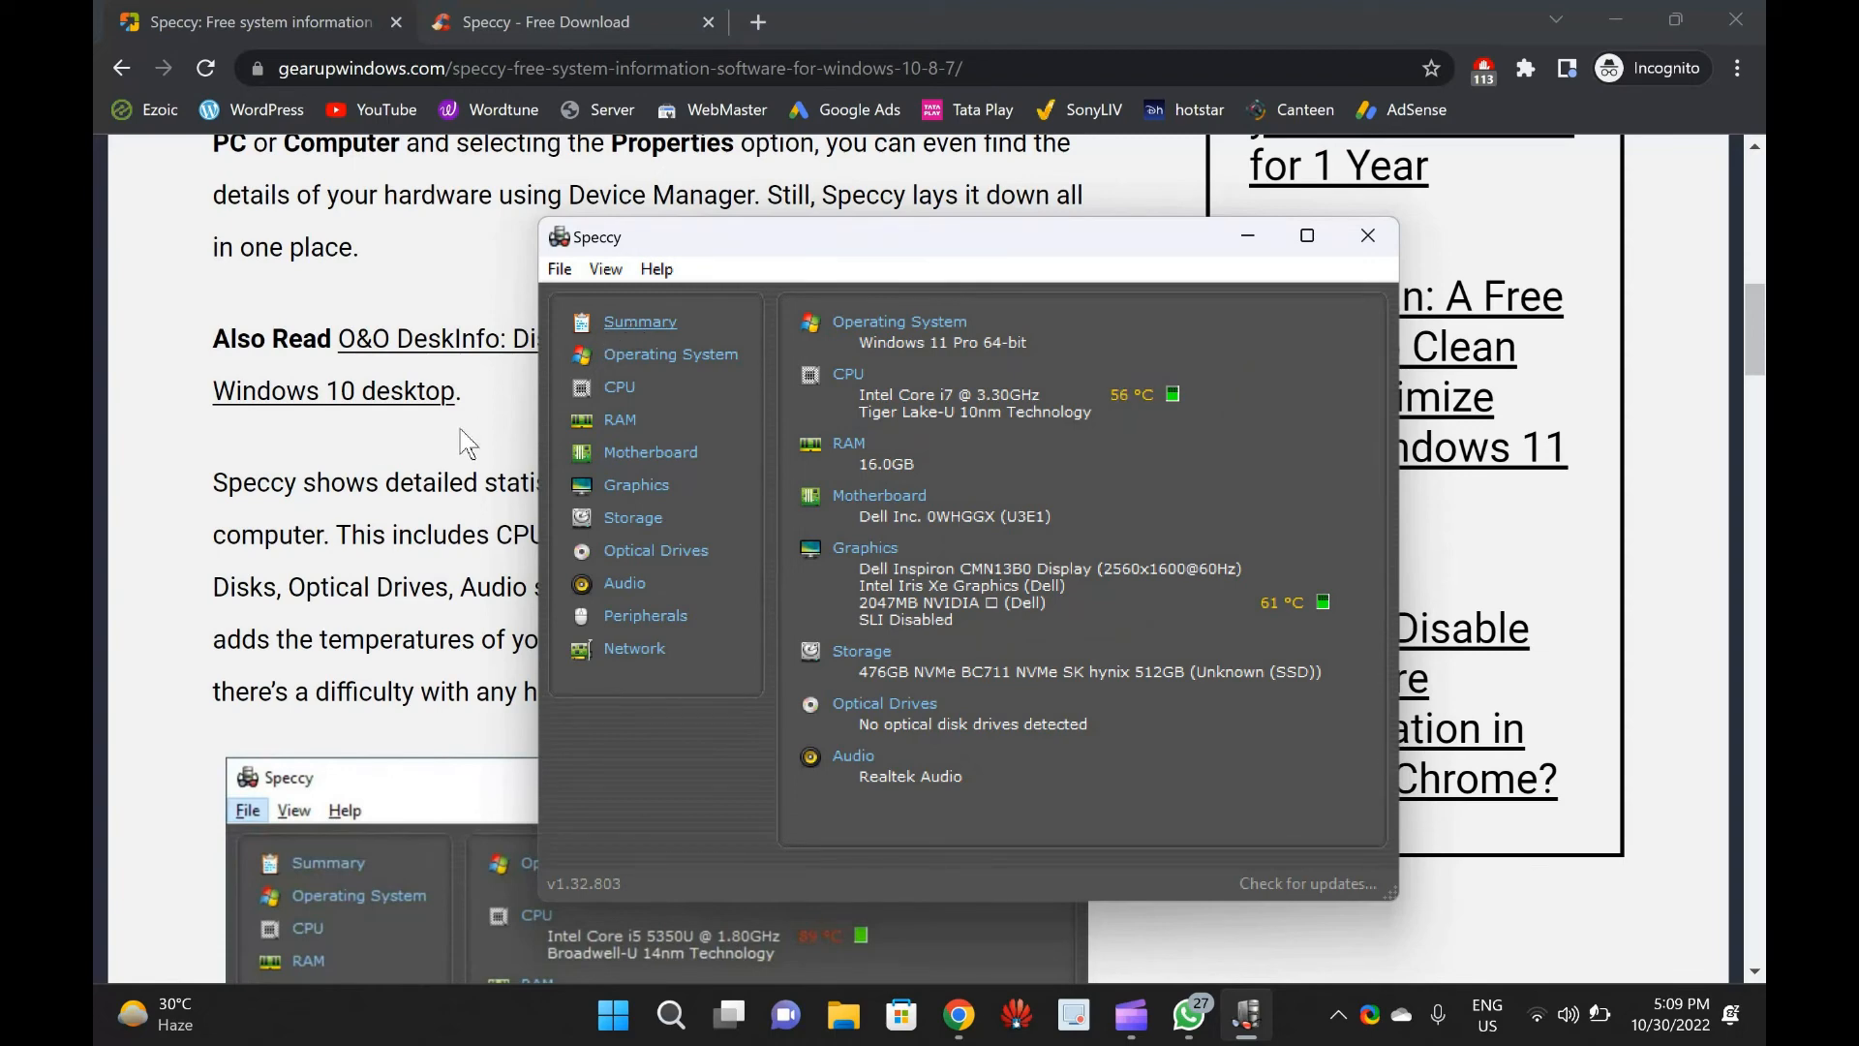
pyautogui.click(539, 22)
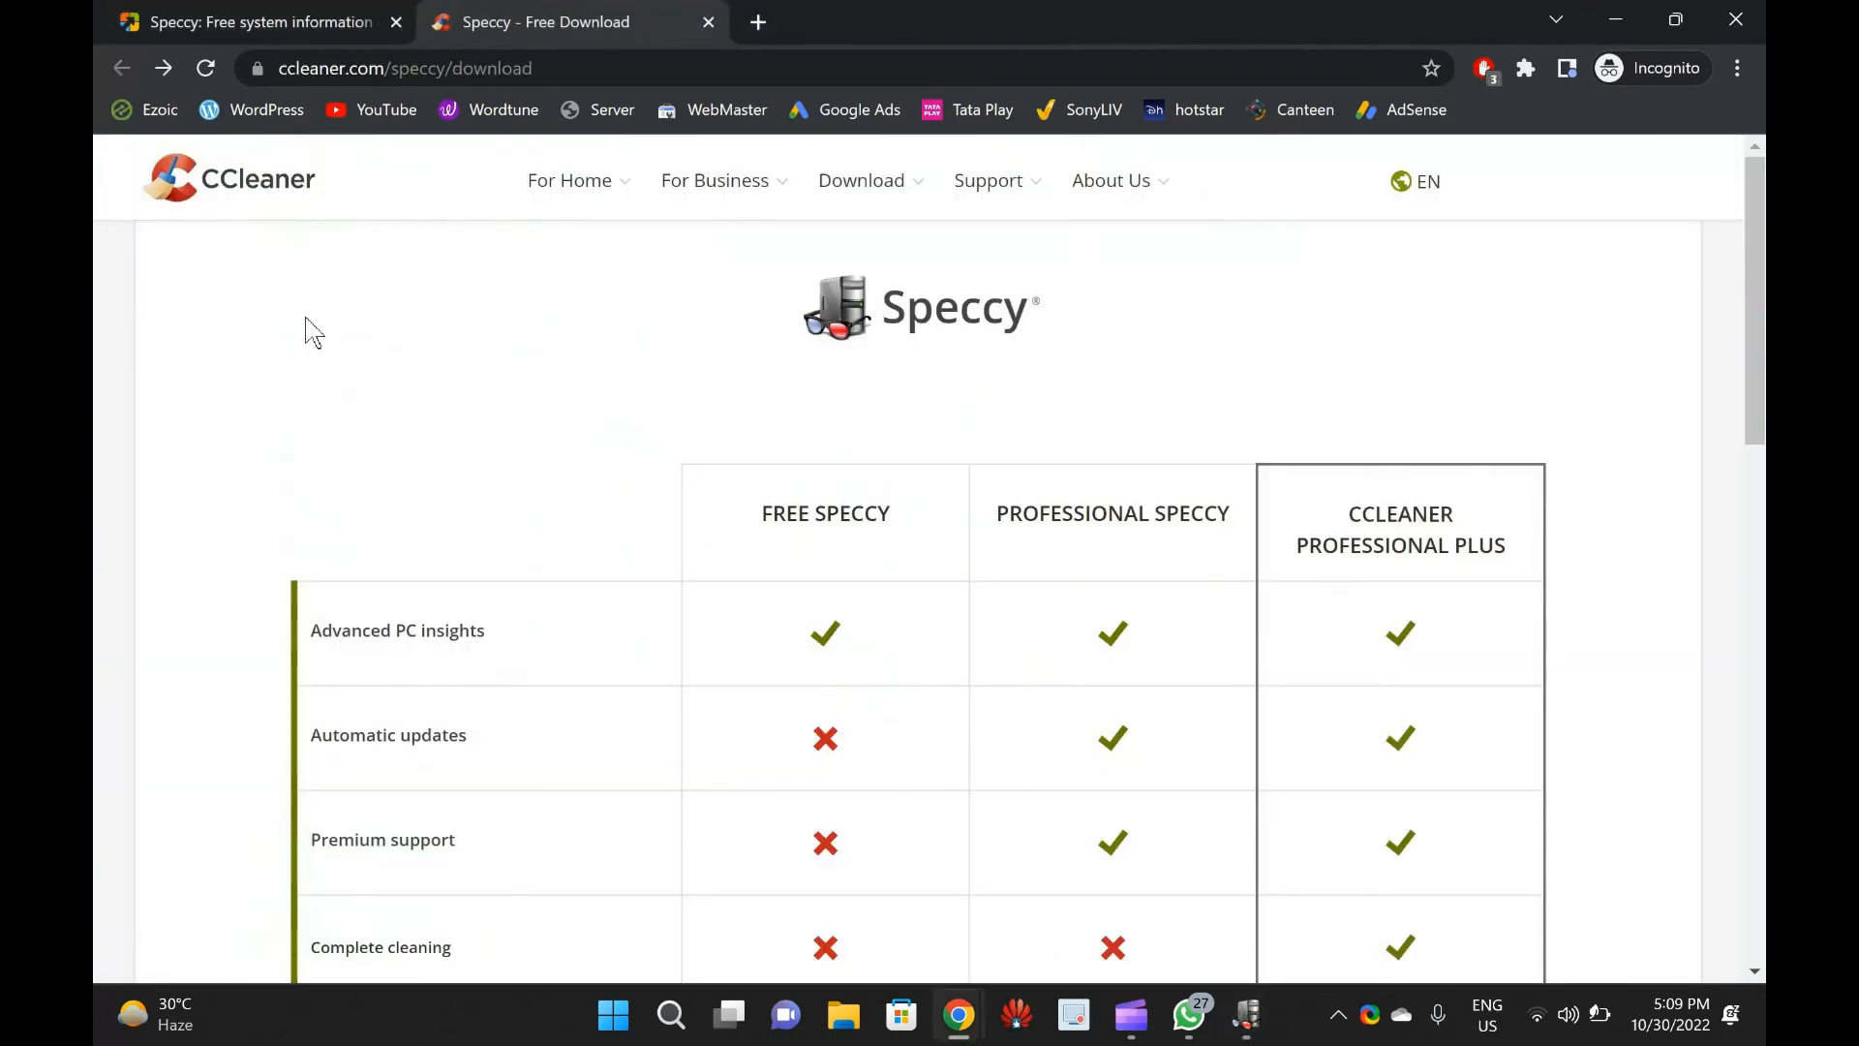
pyautogui.scroll(-3)
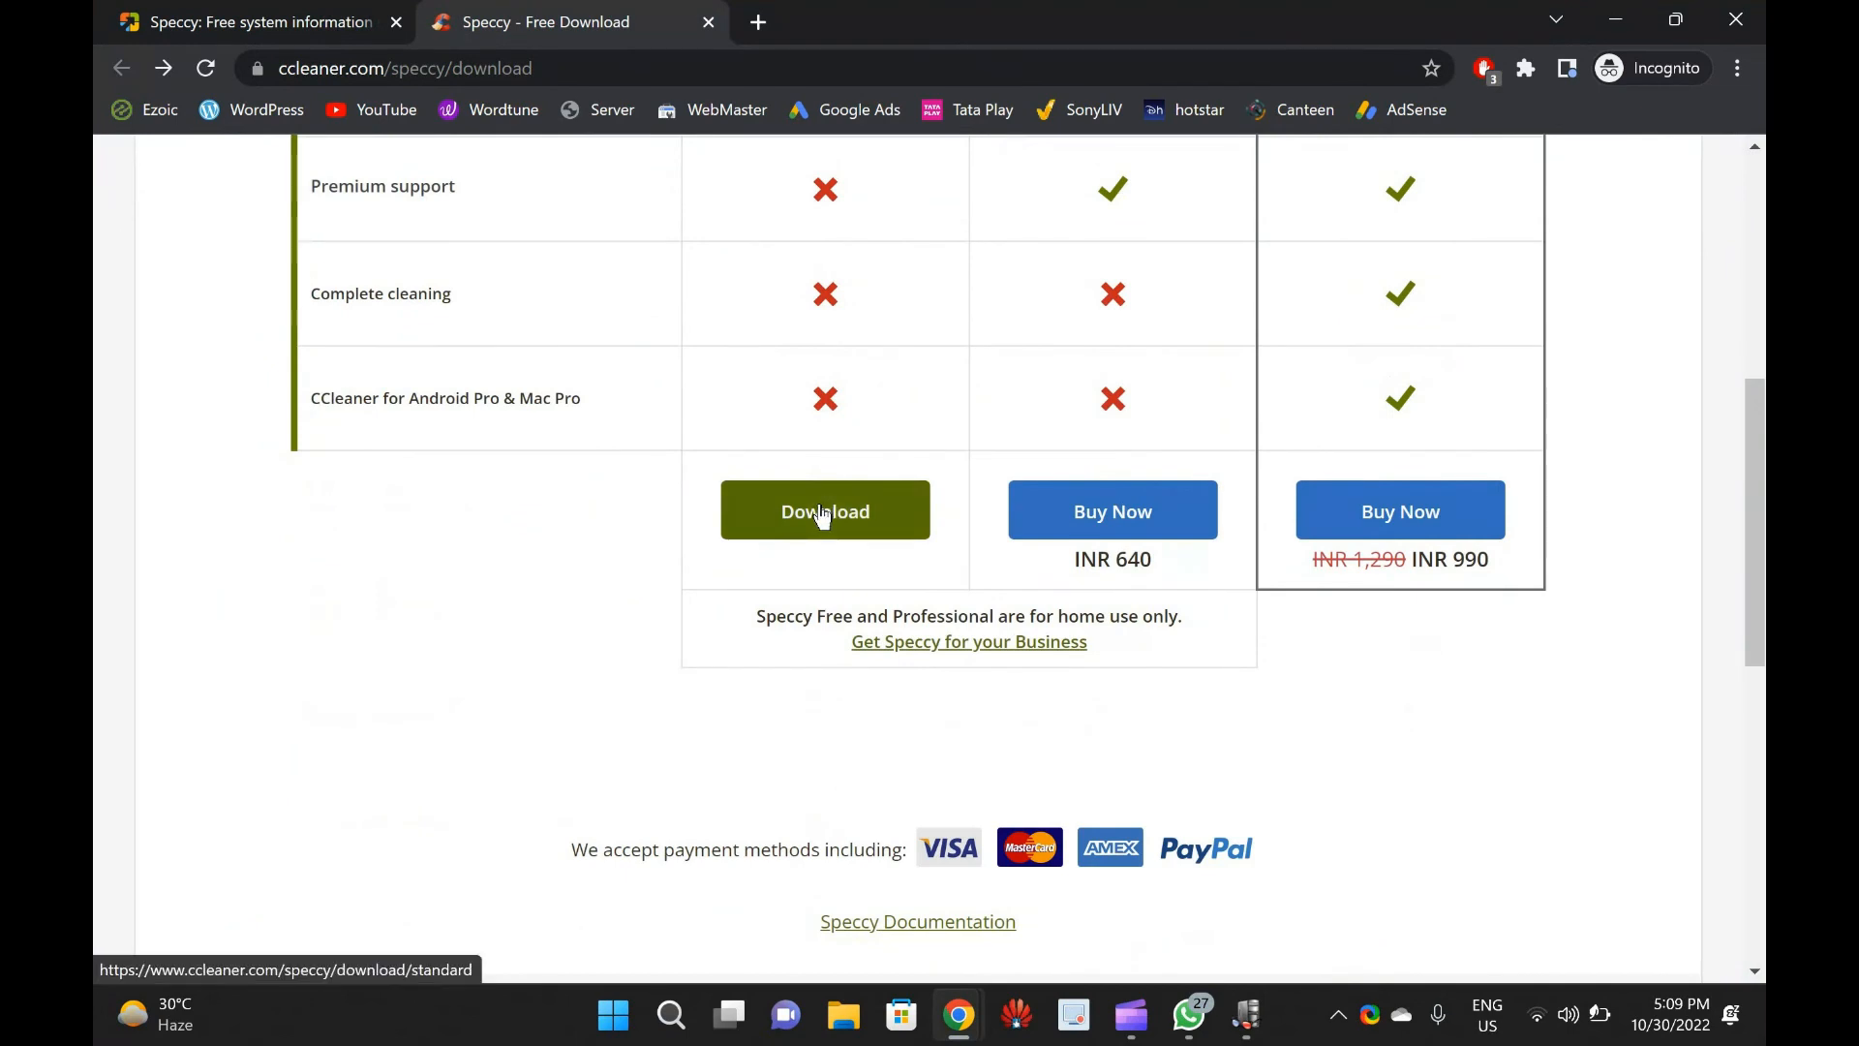